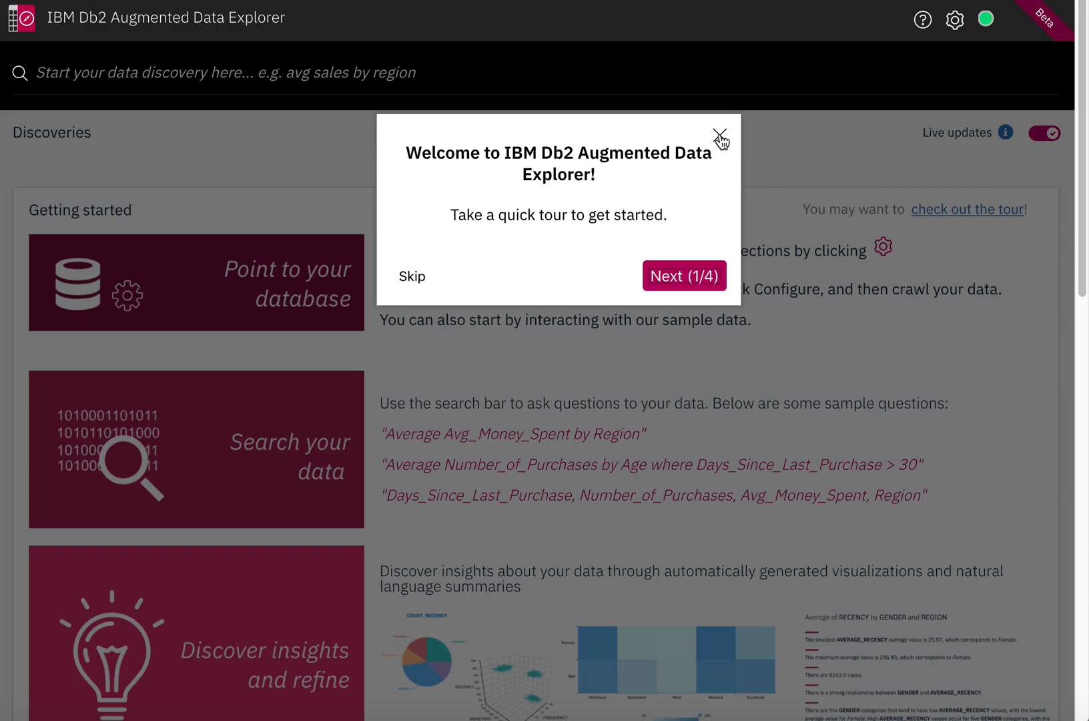
- Dismiss the welcome tour and focus the discovery search bar
click(724, 132)
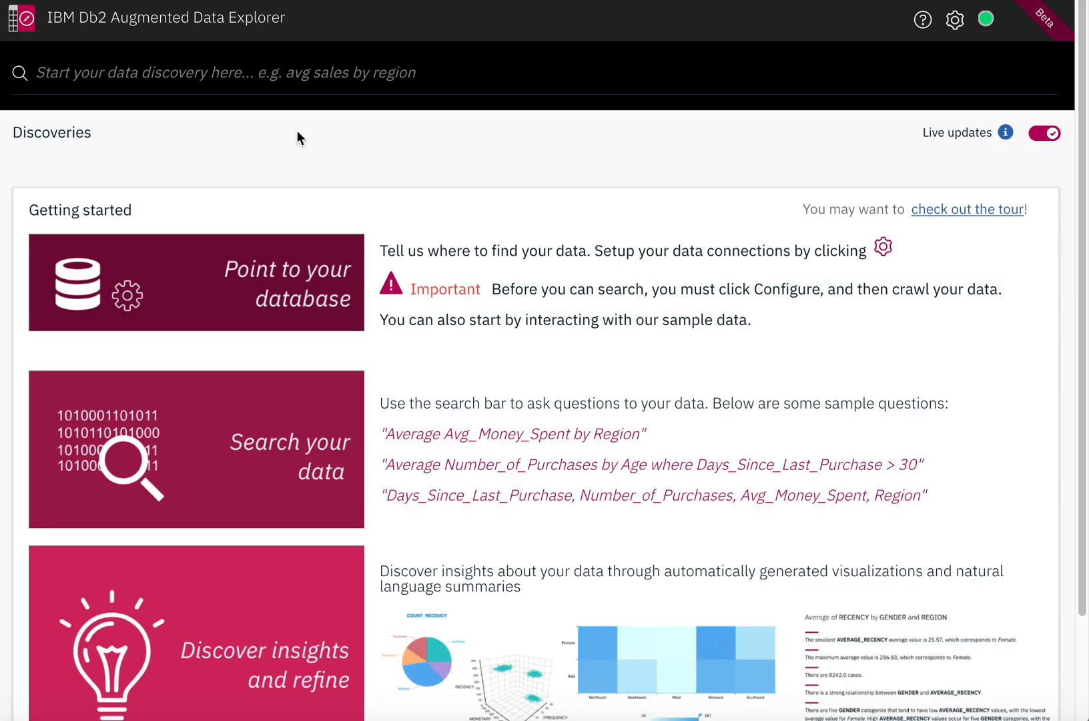
click(208, 73)
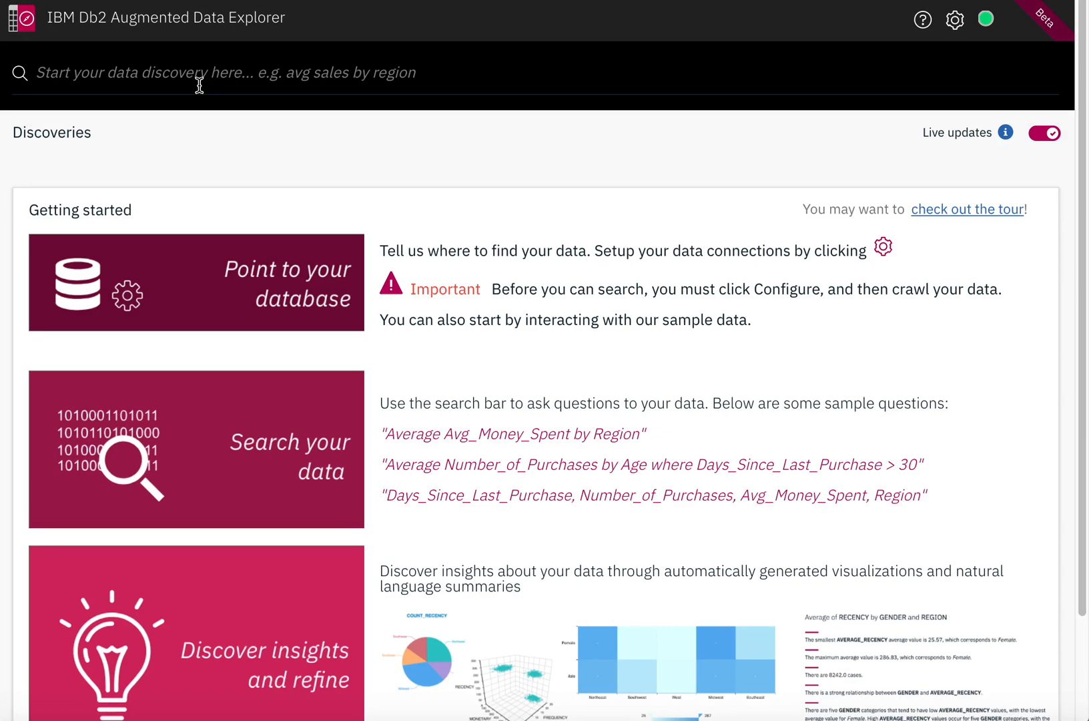
- Ask for the 'number' of customers per region and review the suggested discoveries
text(number of cust in each reg)
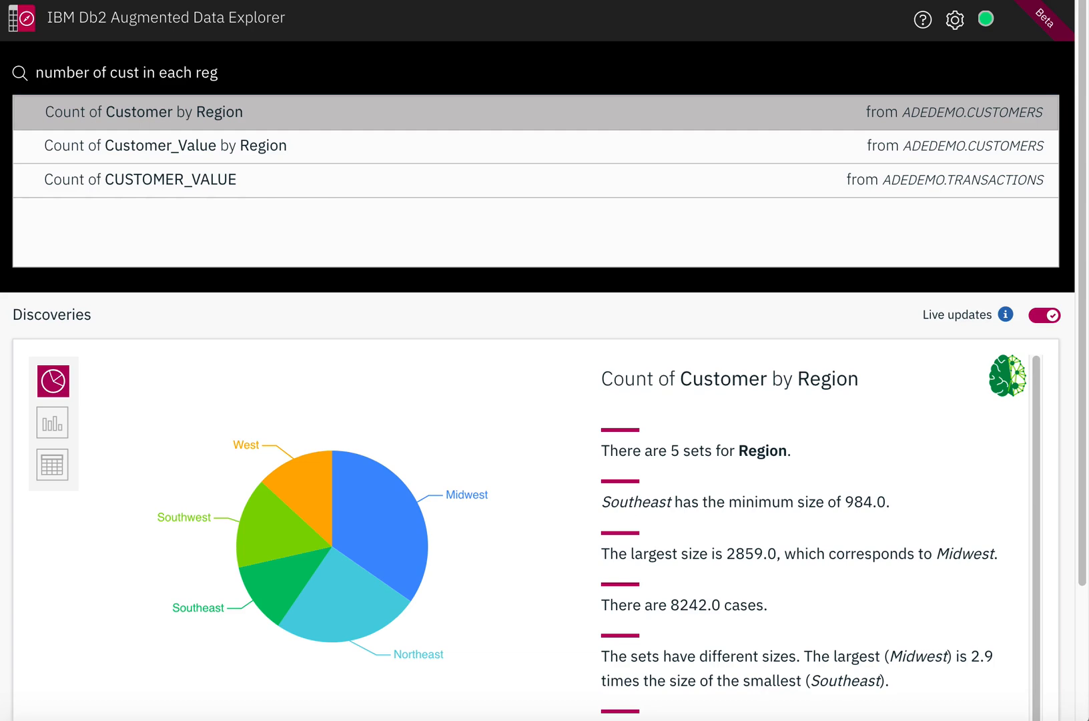
click(230, 72)
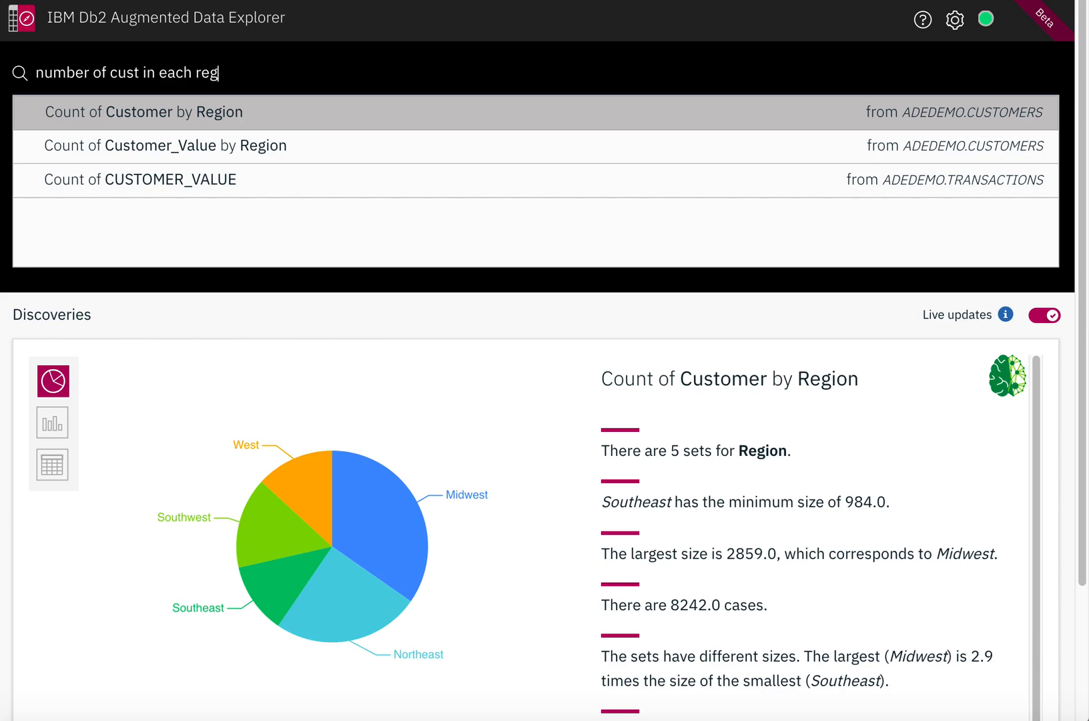
- Run Count of Customer by Region and show it as a bar chart, then as a table
click(141, 112)
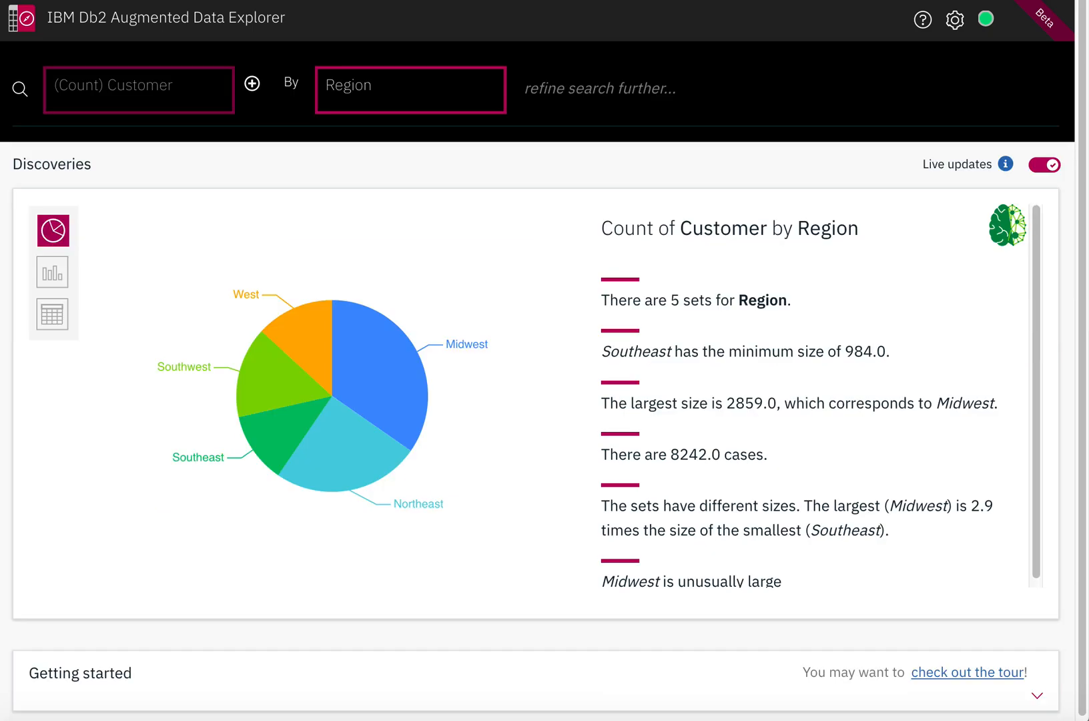
mouse_move(380, 364)
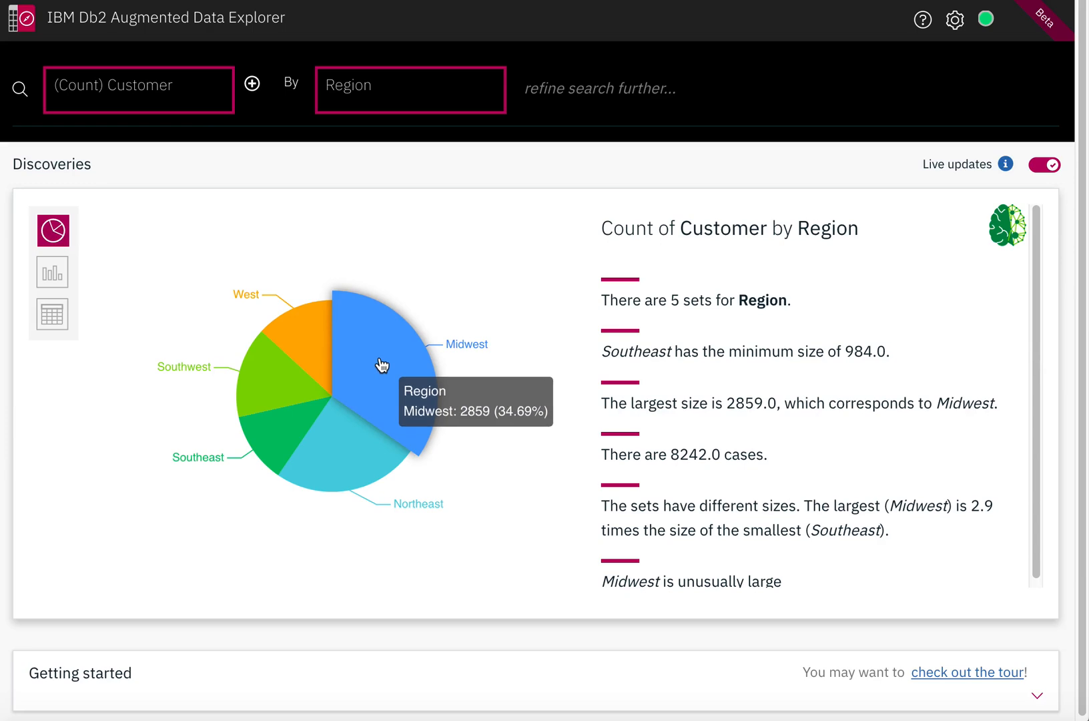
click(598, 90)
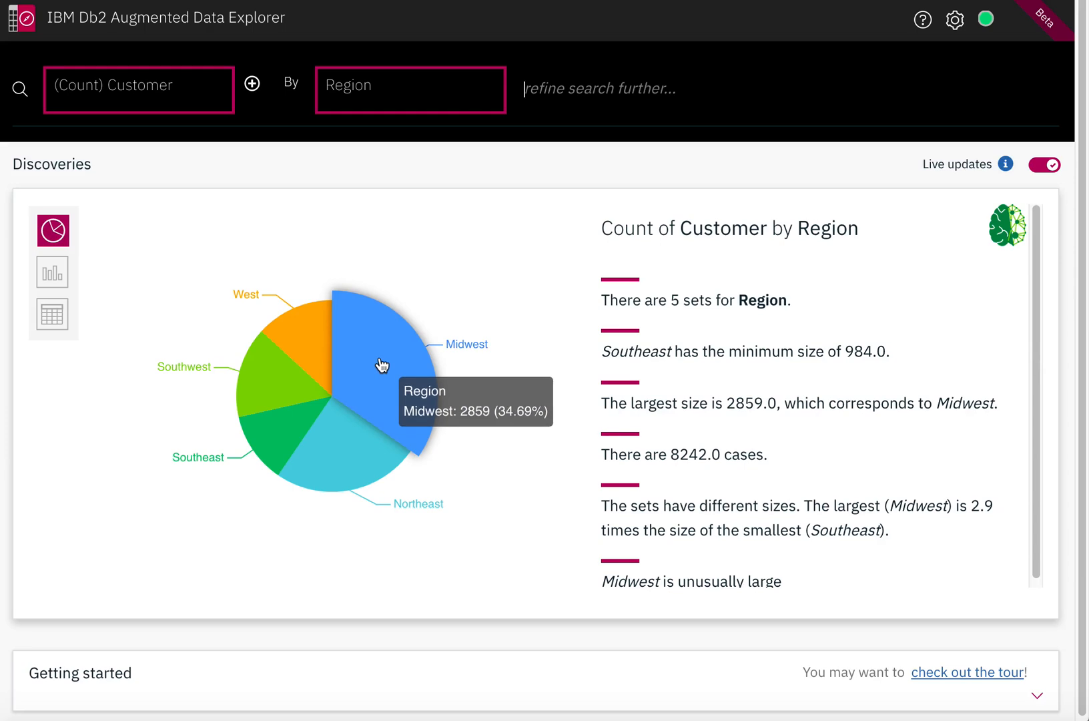
mouse_move(295, 368)
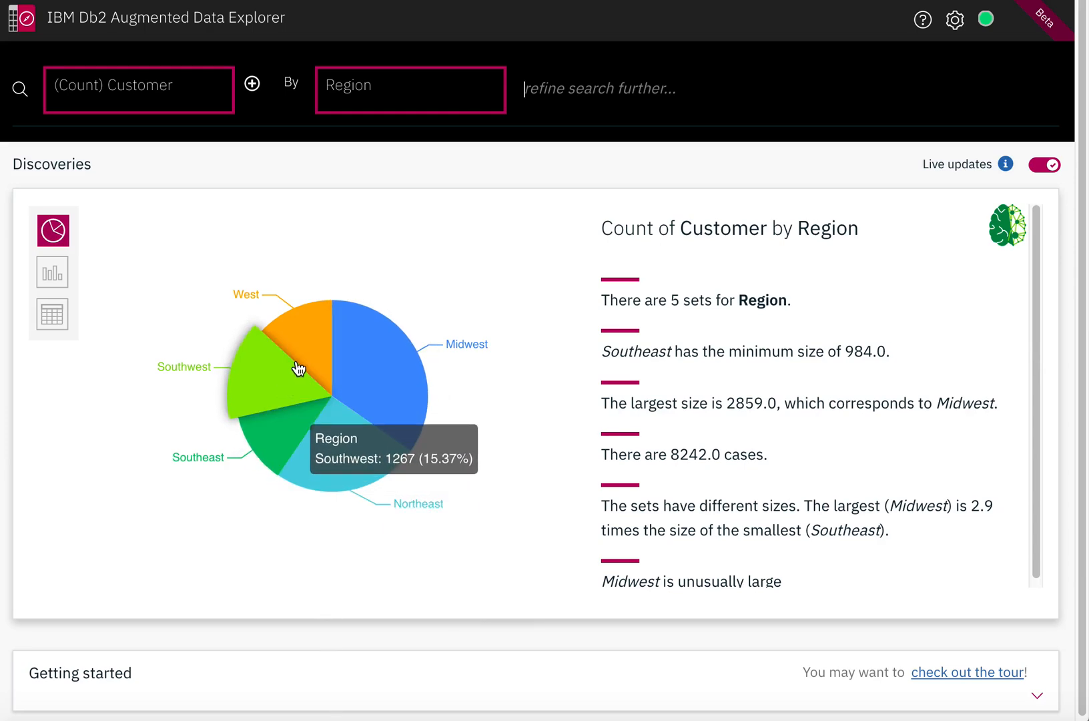
click(52, 271)
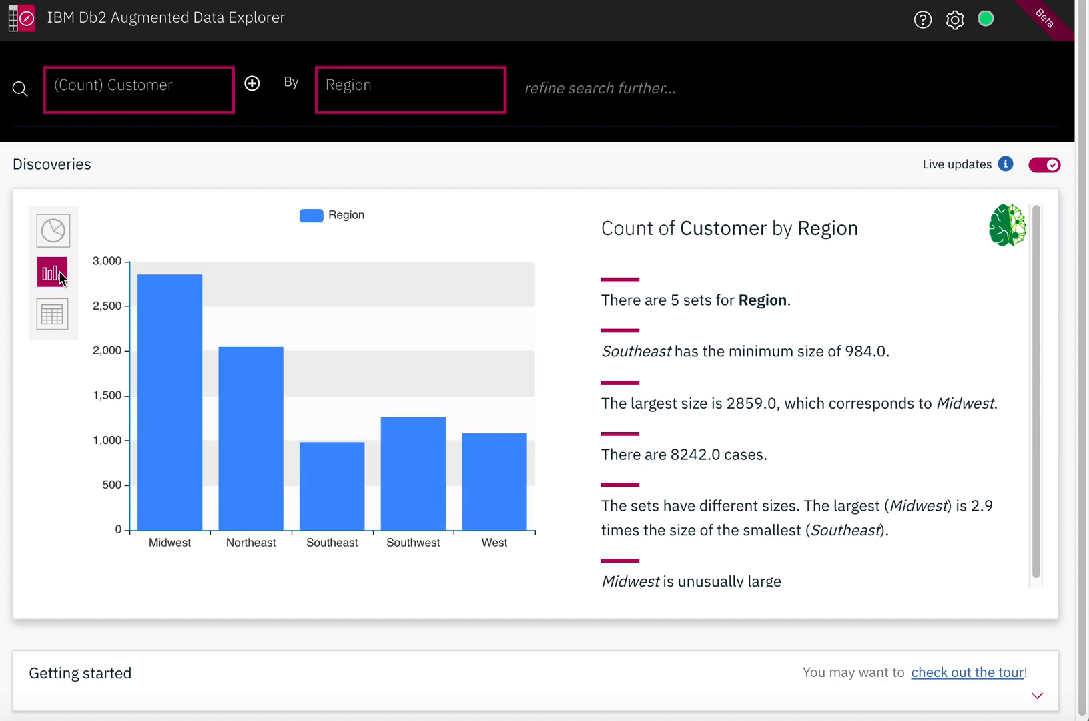
click(52, 315)
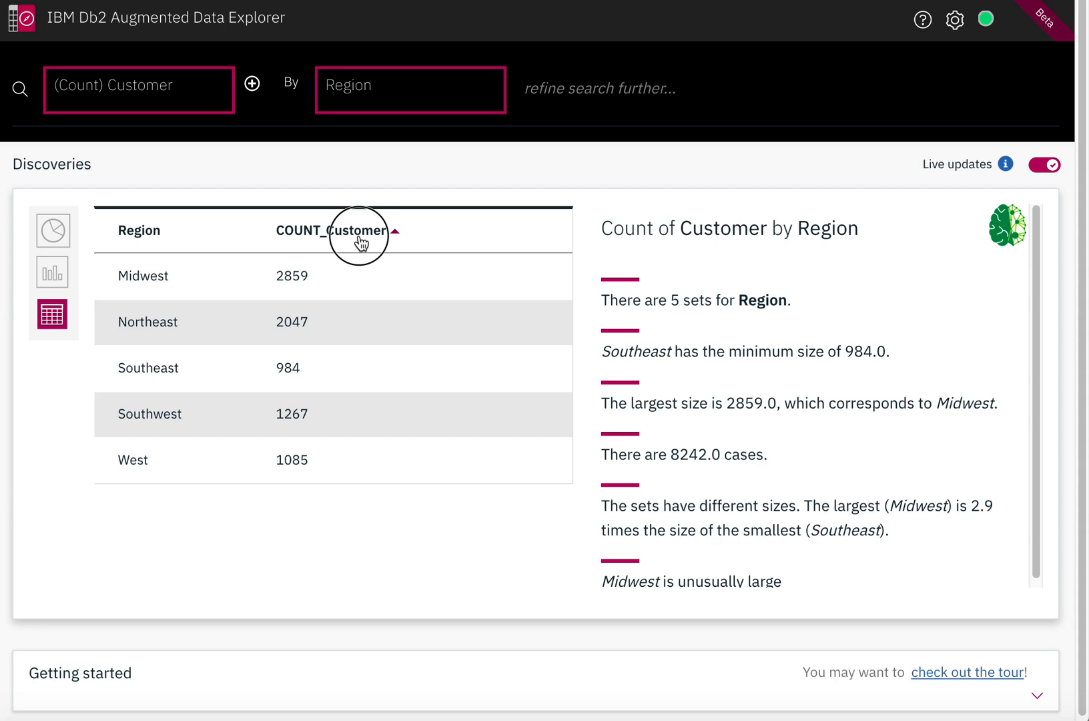
- Sort the table by COUNT_Customer, then by Region, and reach the measure chip choices
click(332, 231)
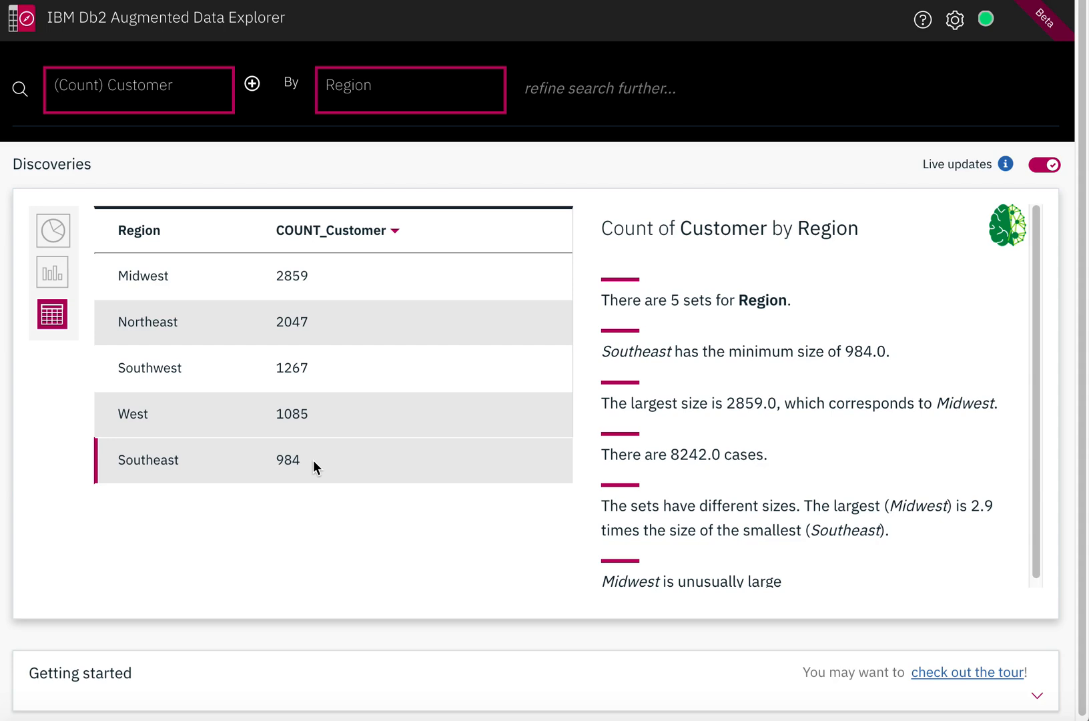
click(139, 231)
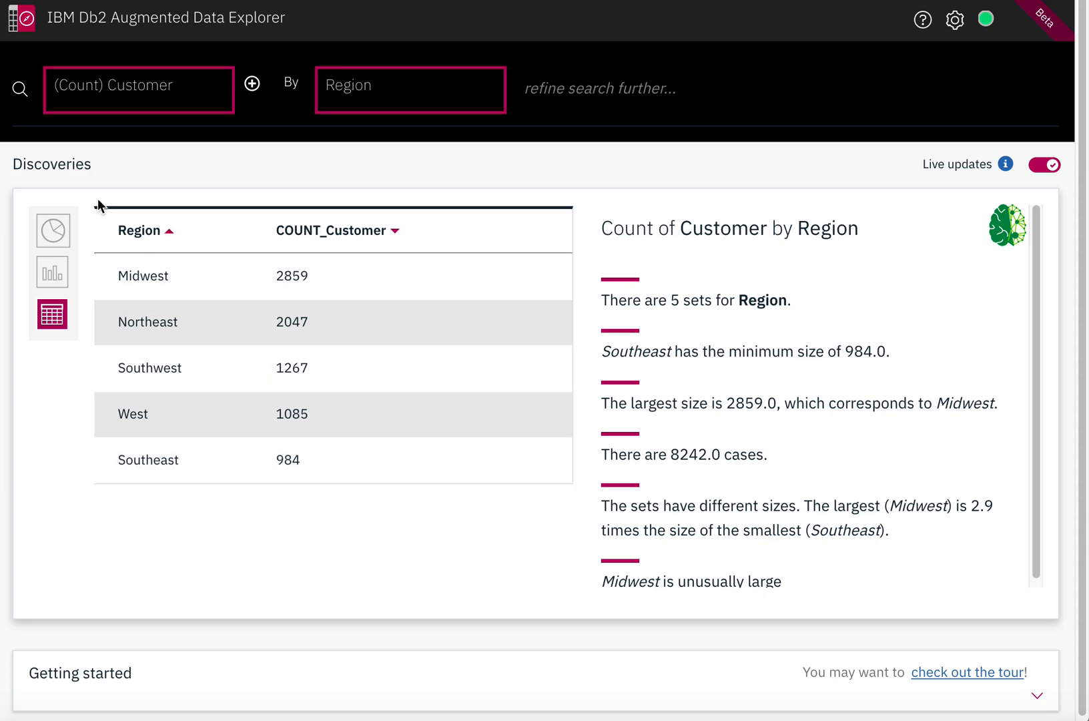
click(139, 90)
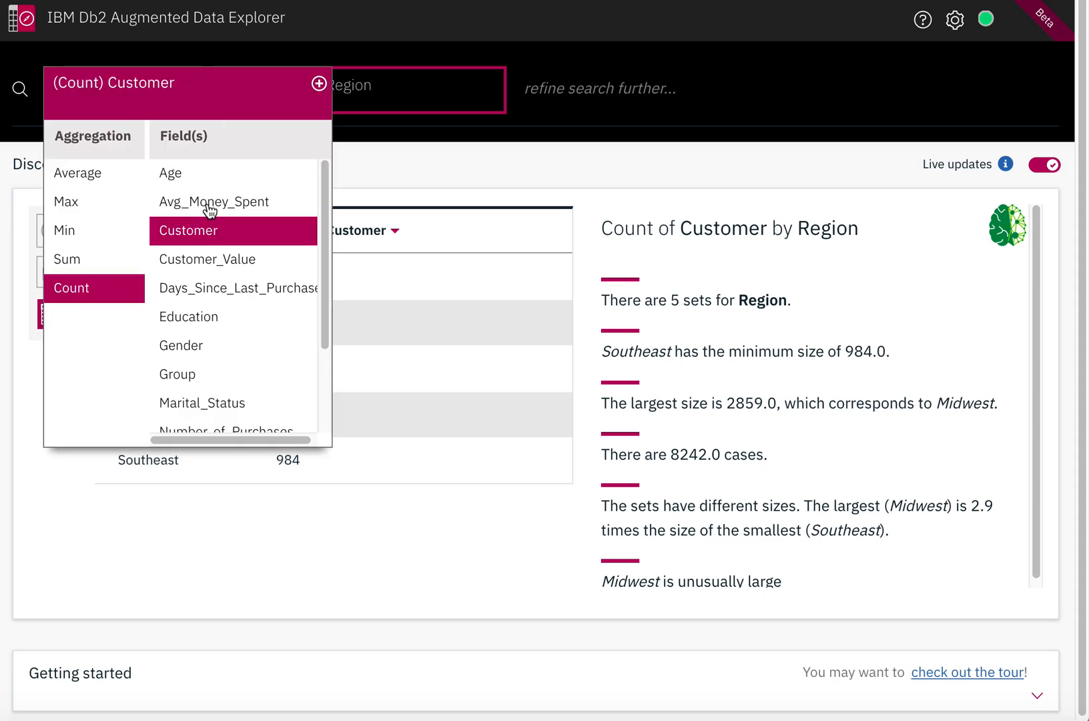
- Measure Average of Avg_Money_Spent by Region instead of customer count
click(214, 202)
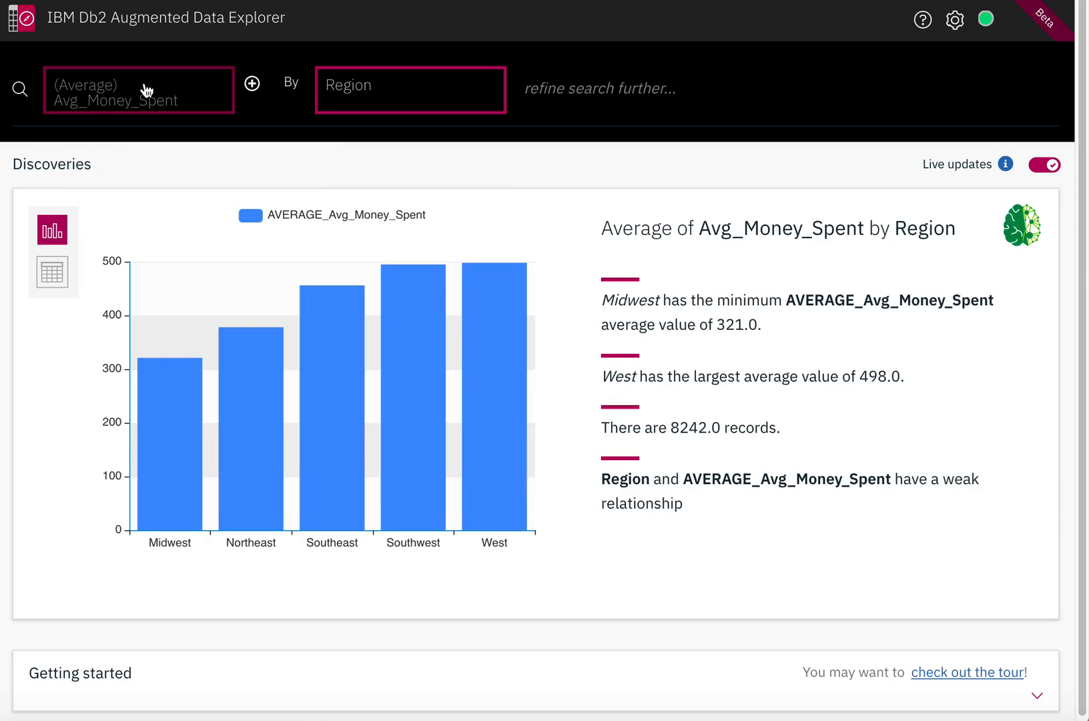
mouse_move(517, 352)
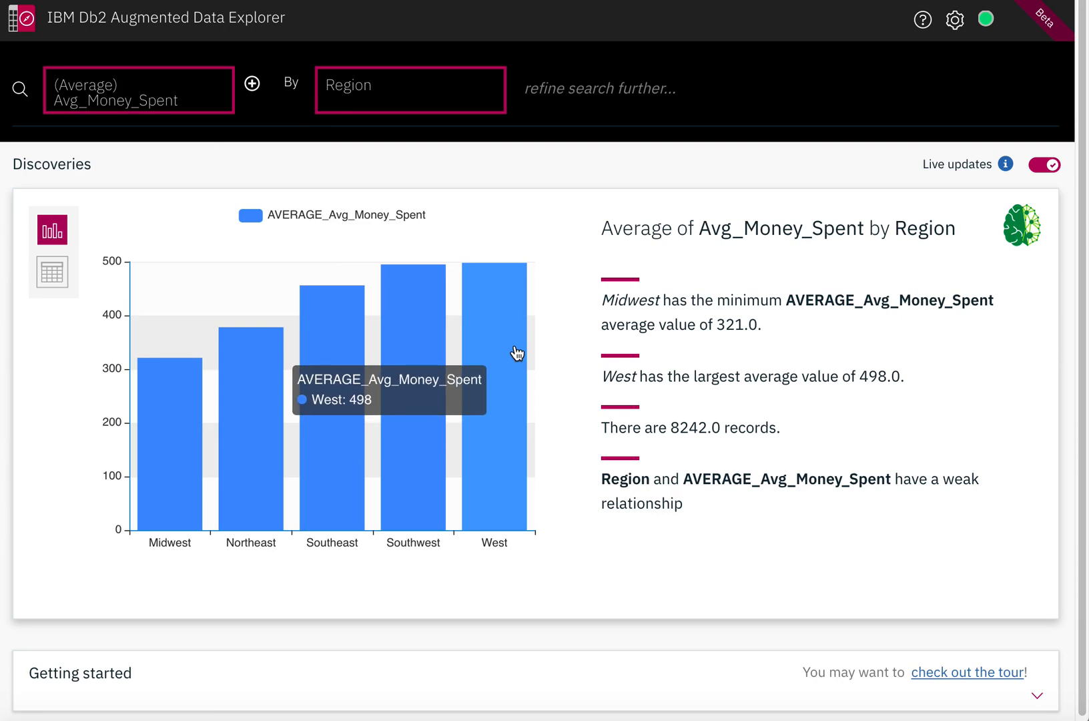
mouse_move(805, 521)
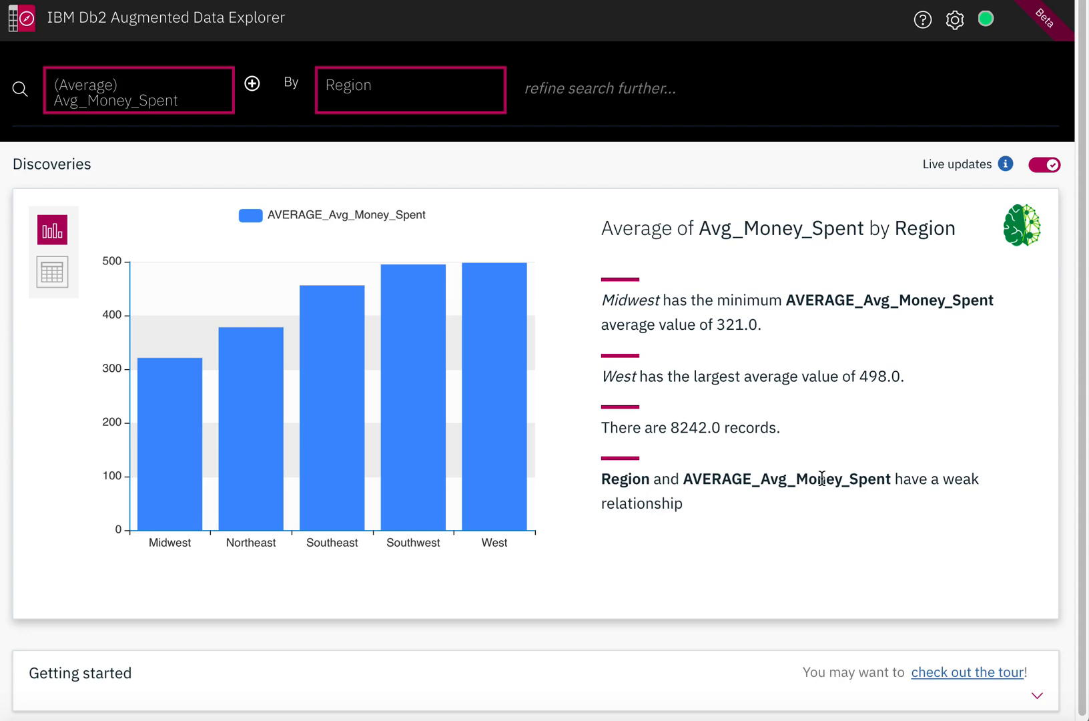
mouse_move(773, 331)
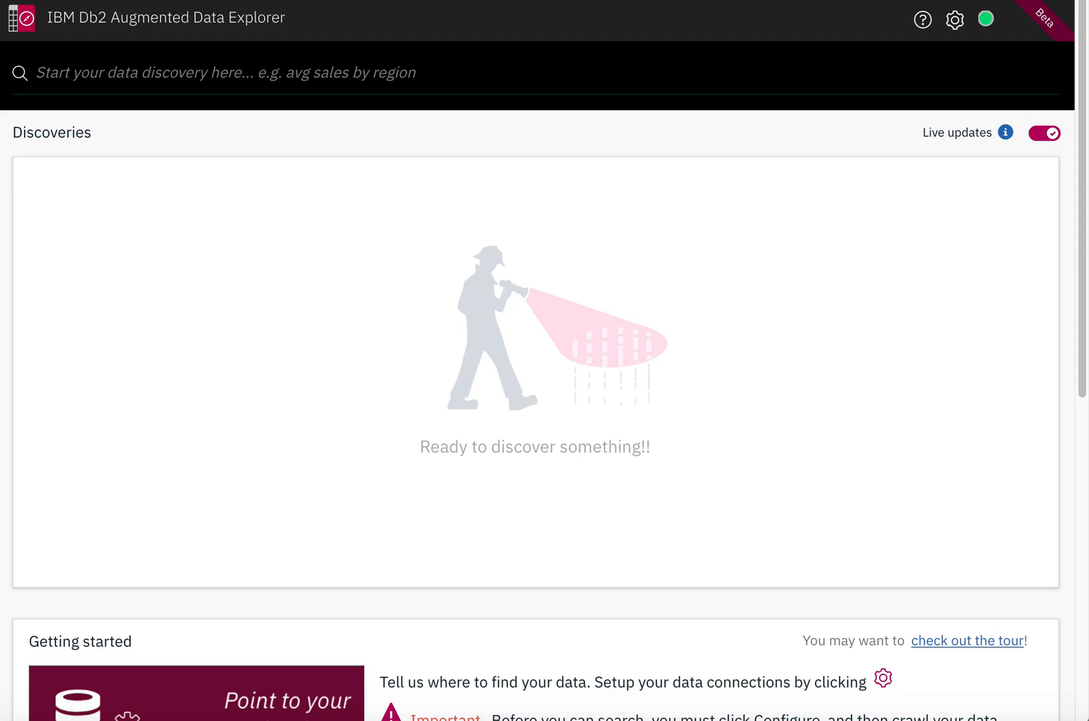
- Ask for 'date and total' to get the DATE and PURCHASE_TOTAL line chart
text(da)
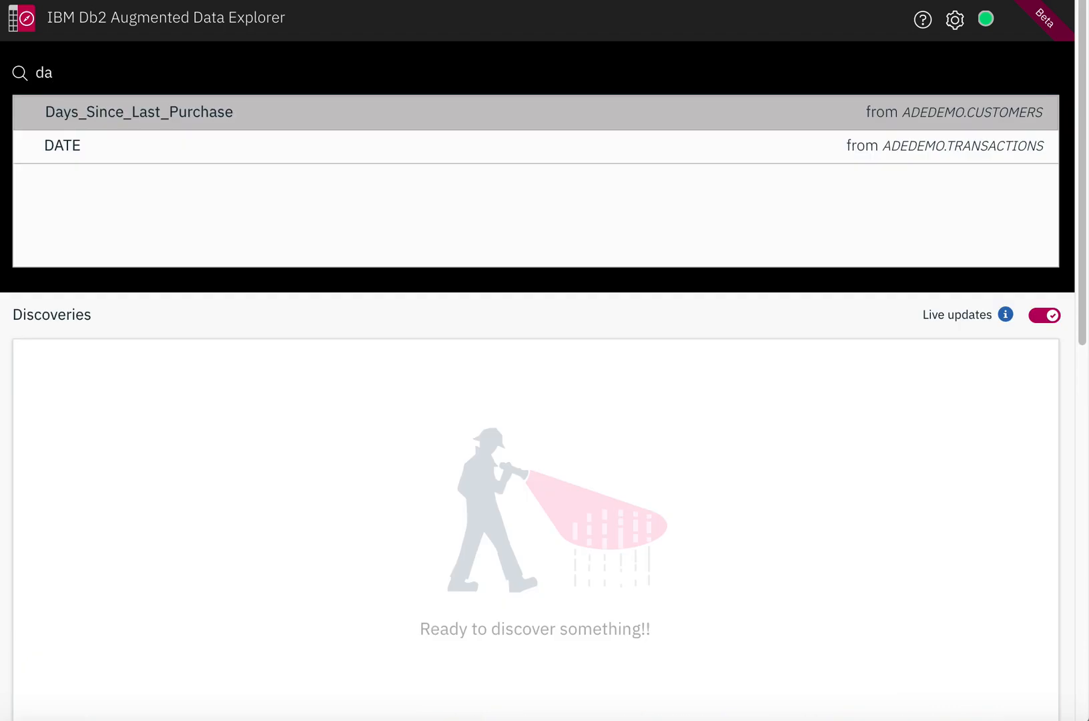
text(date and)
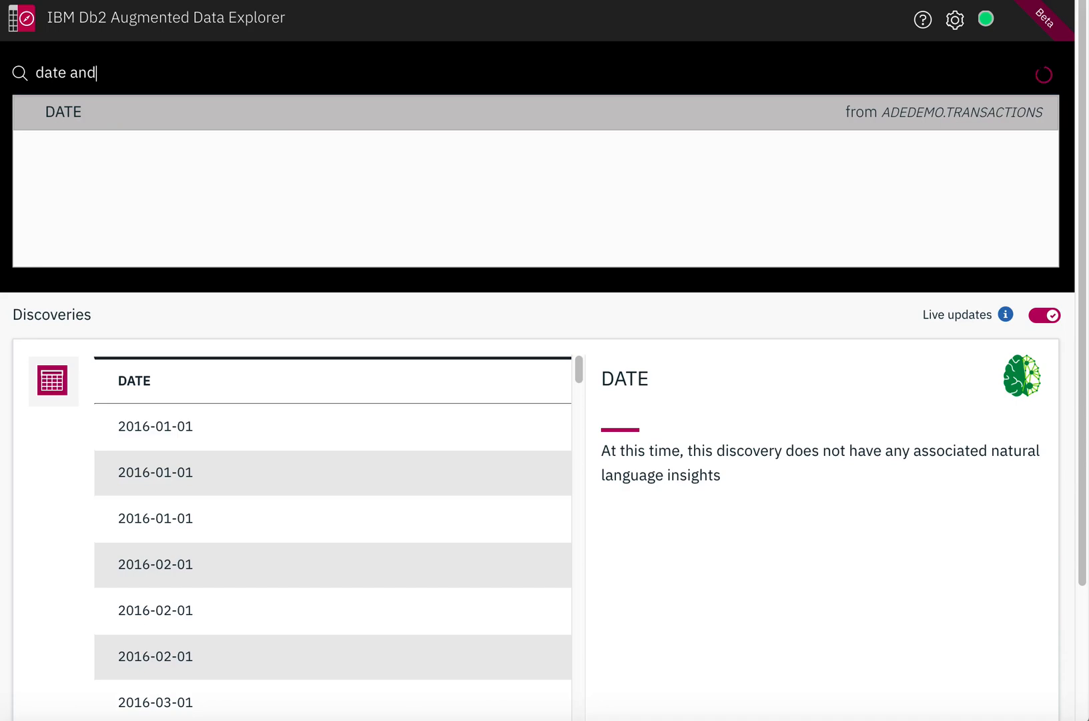
text(total)
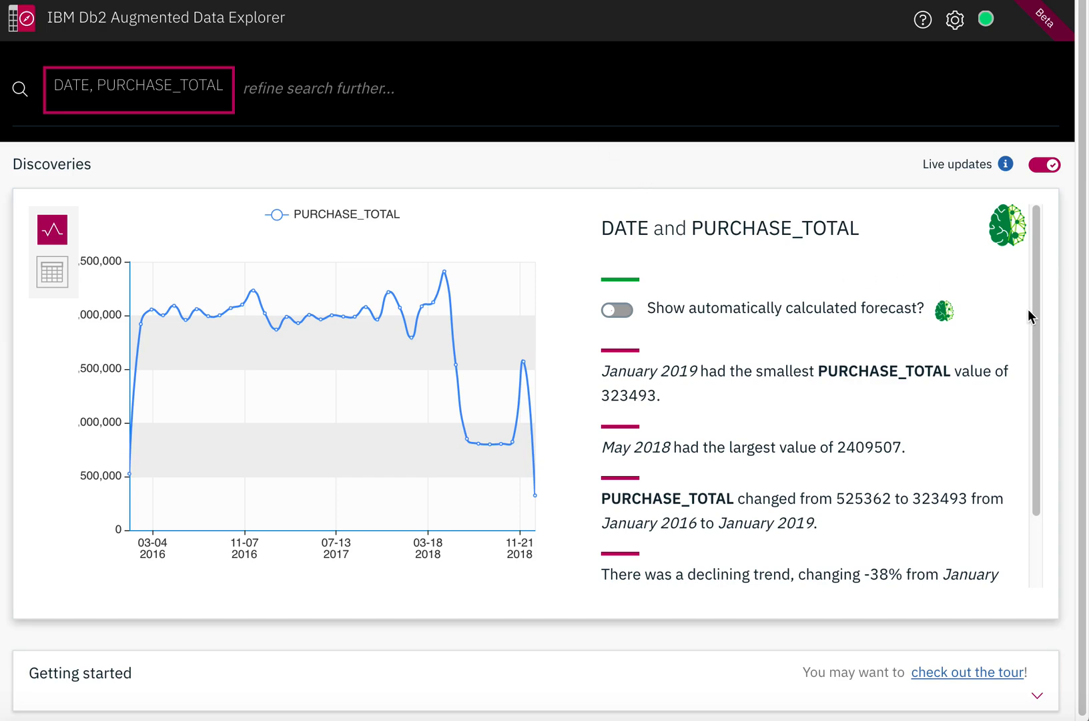
- Add the automatically calculated forecast extending PURCHASE_TOTAL into 2019
scroll(down, 3)
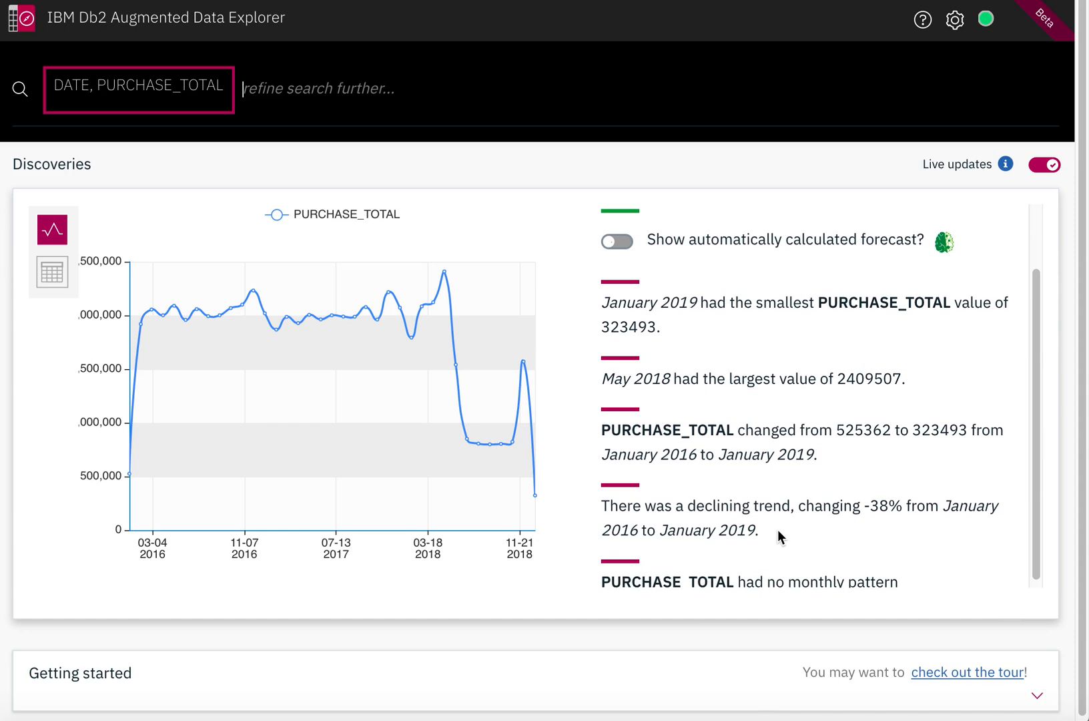
mouse_move(450, 307)
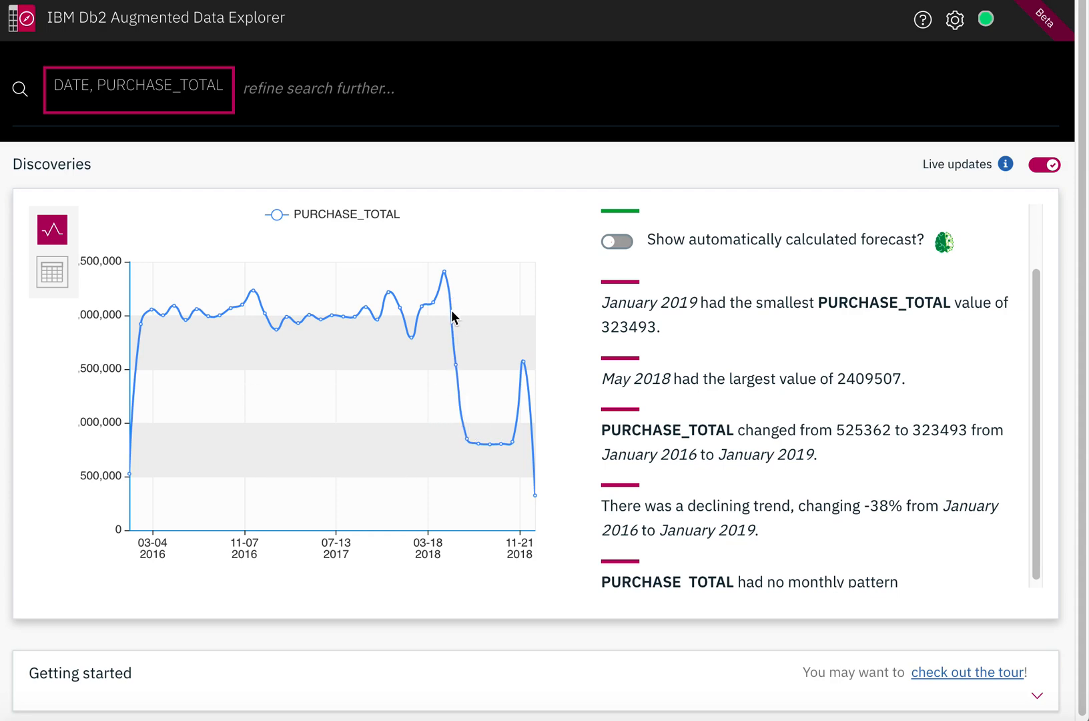
mouse_move(480, 459)
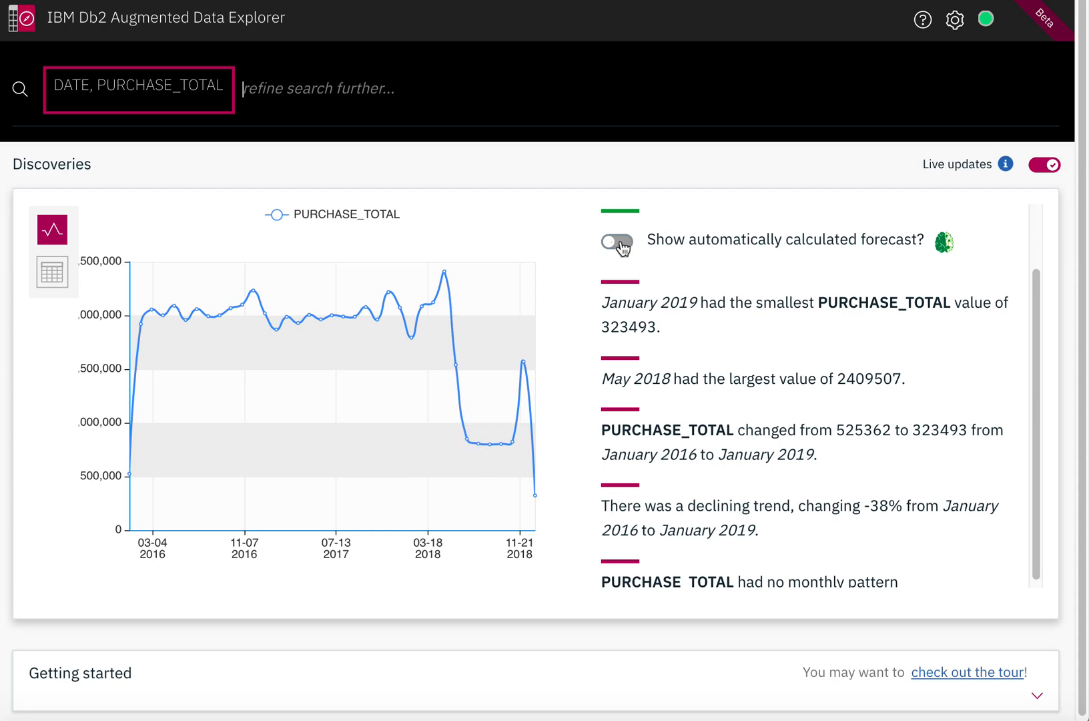
click(615, 244)
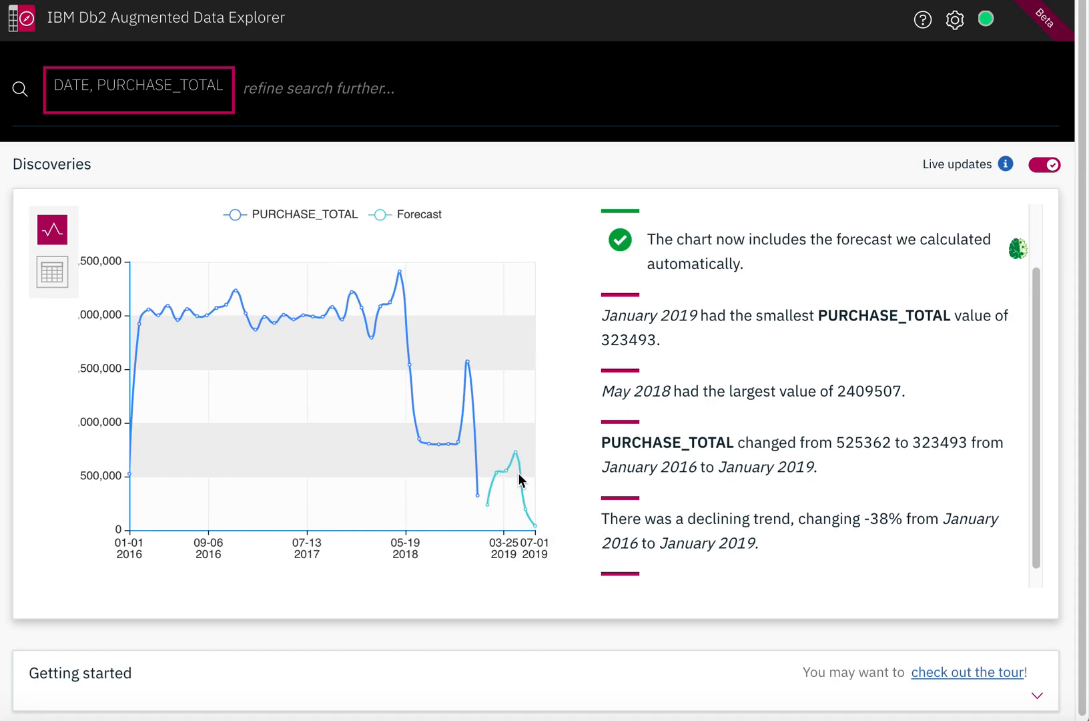
mouse_move(553, 538)
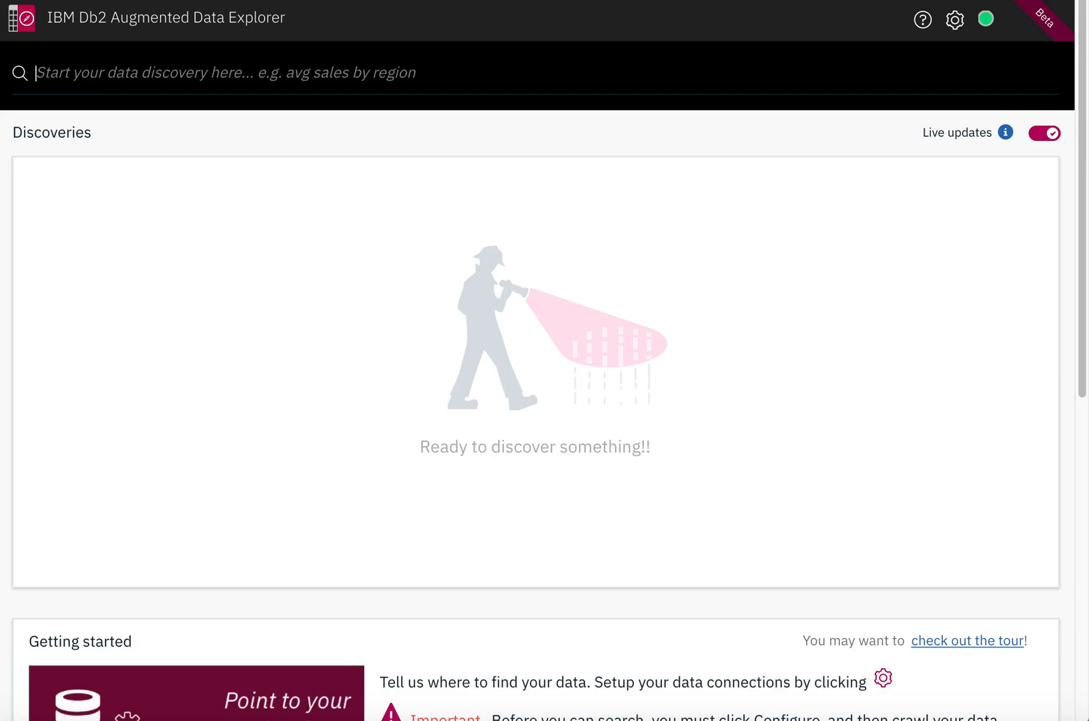
- Explore Number_of_Purchases as a histogram with summary statistics
text(num)
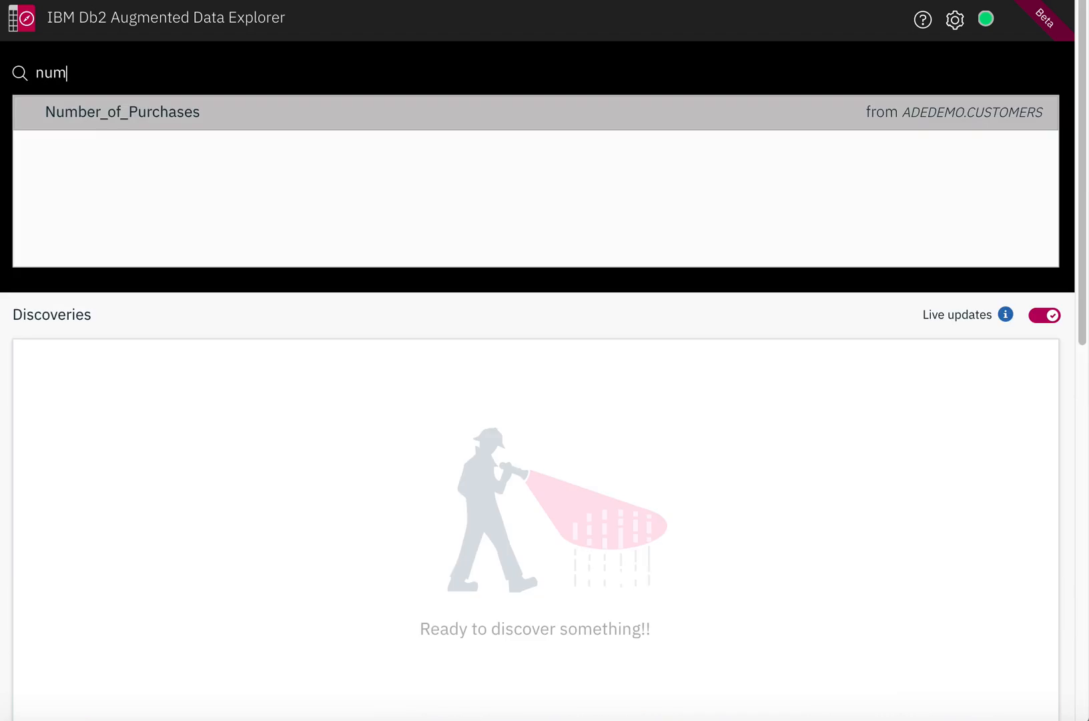
click(121, 112)
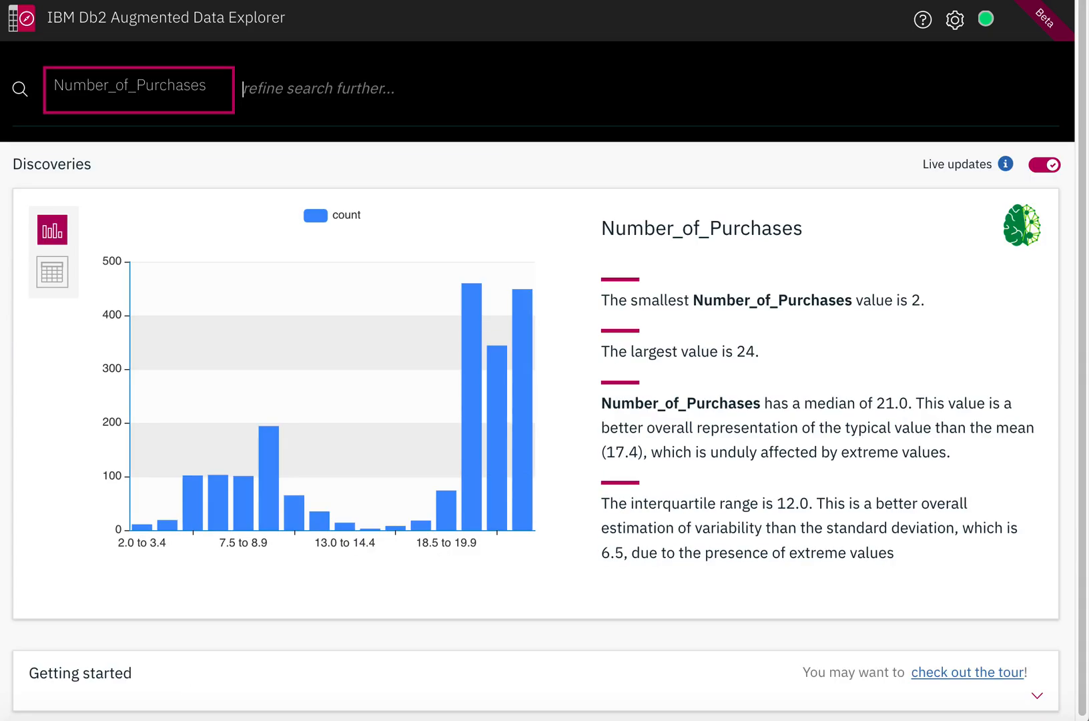
mouse_move(485, 283)
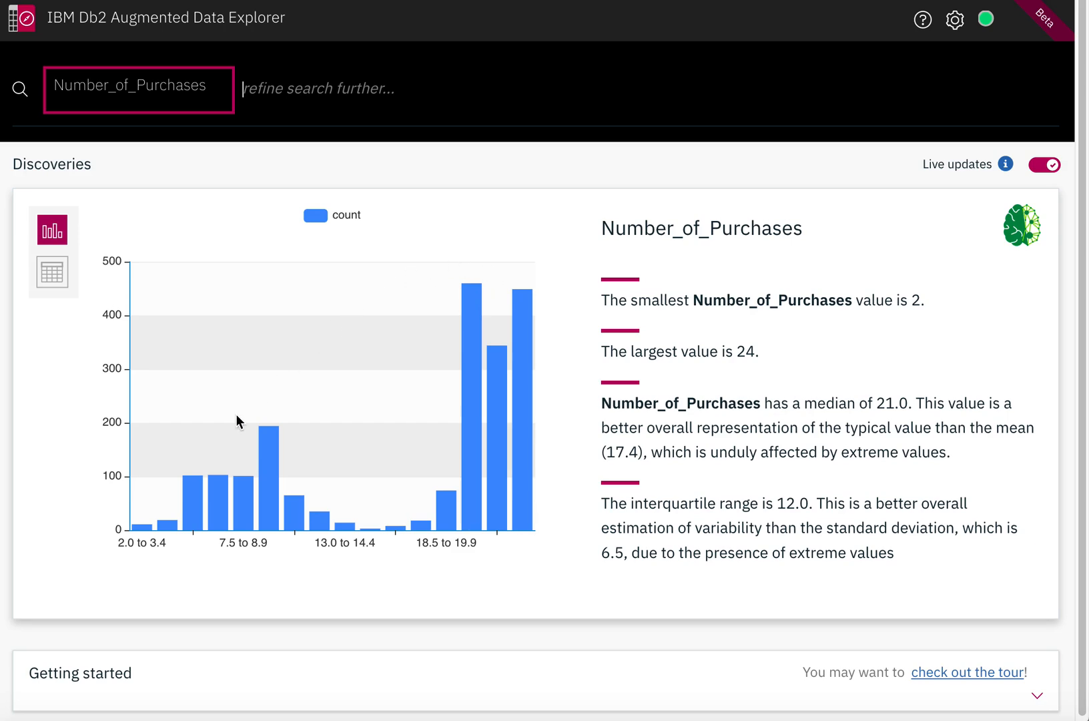
mouse_move(237, 453)
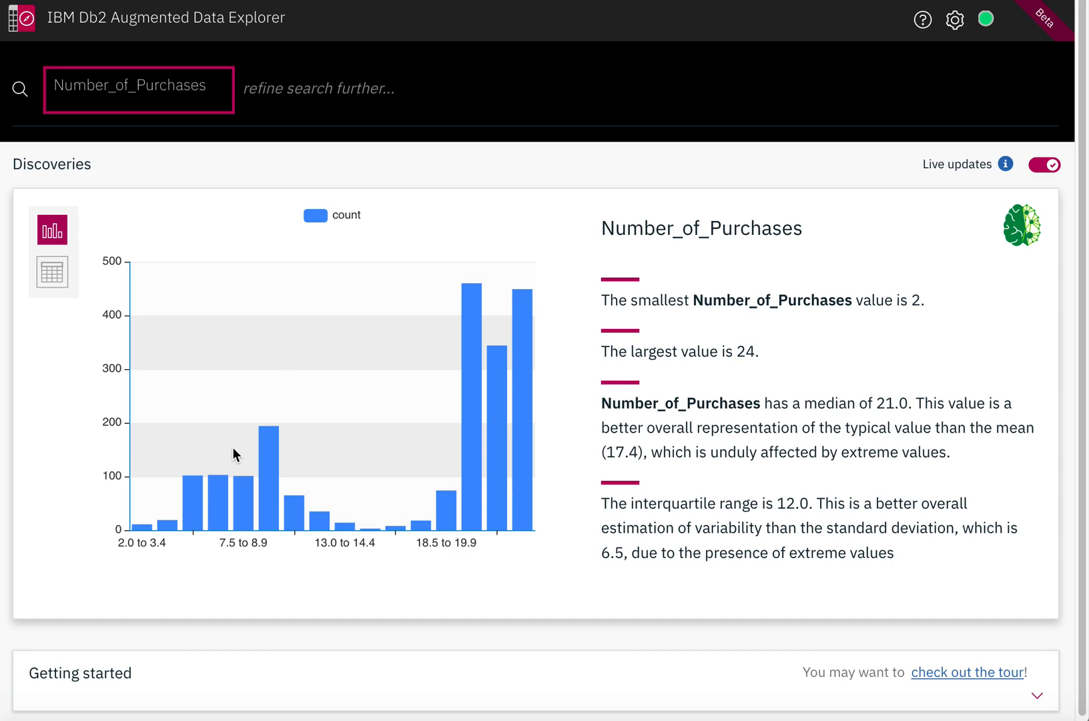
- Add Avg_Money_Spent for a scatter plot against Number_of_Purchases
click(139, 90)
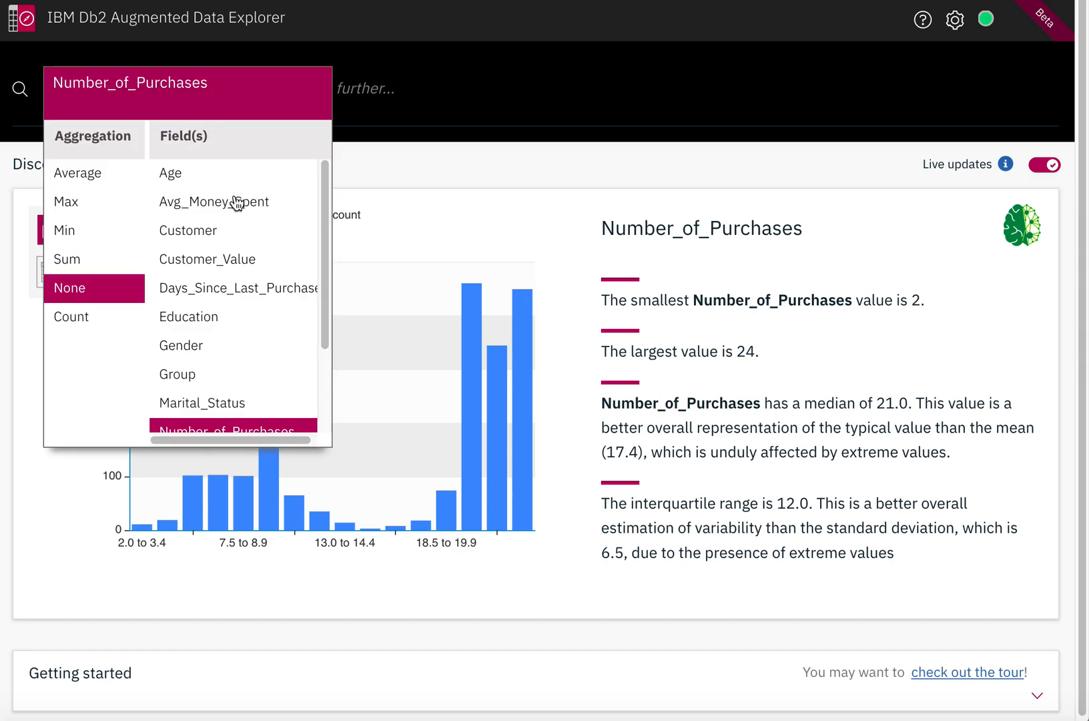
click(214, 201)
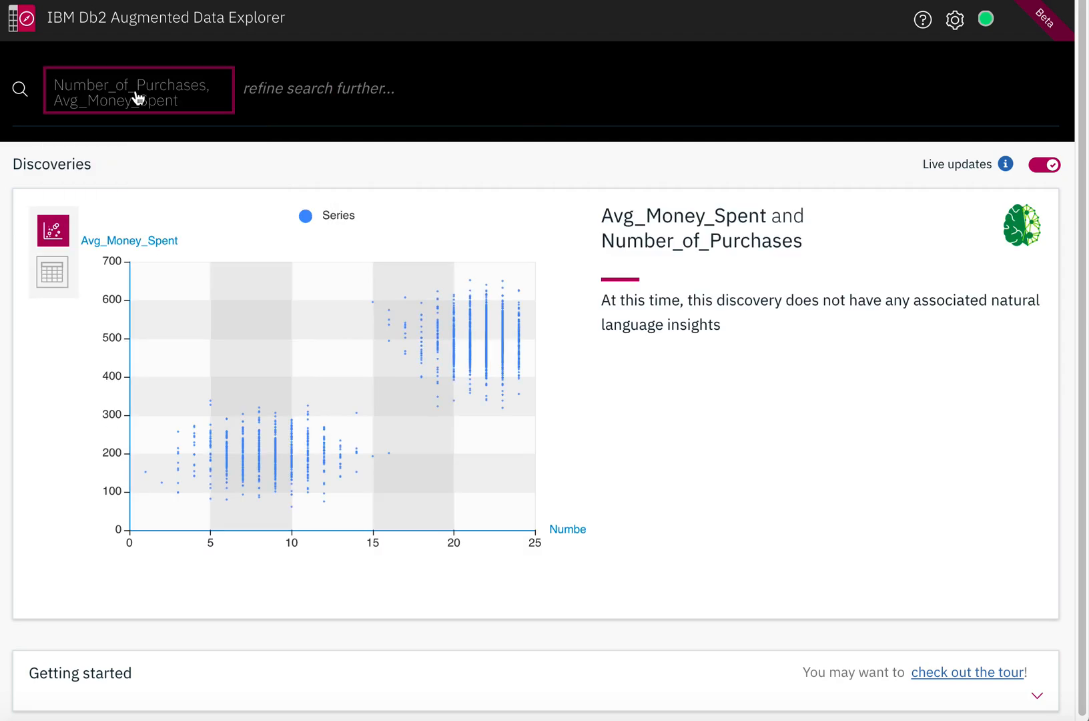
mouse_move(439, 328)
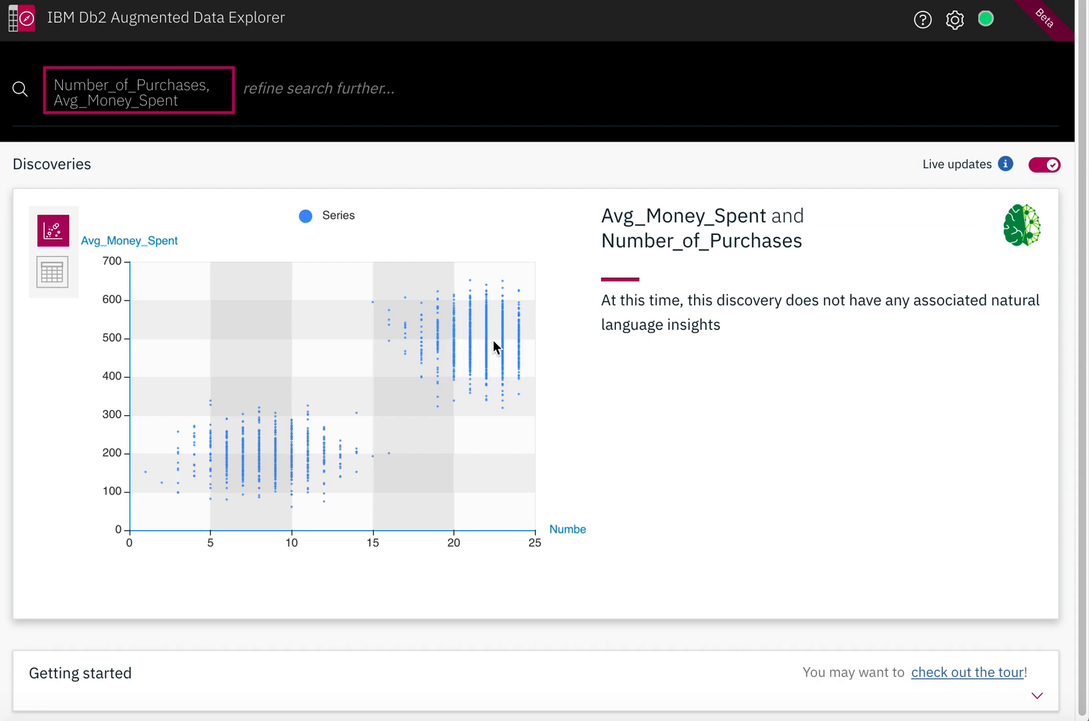
mouse_move(303, 459)
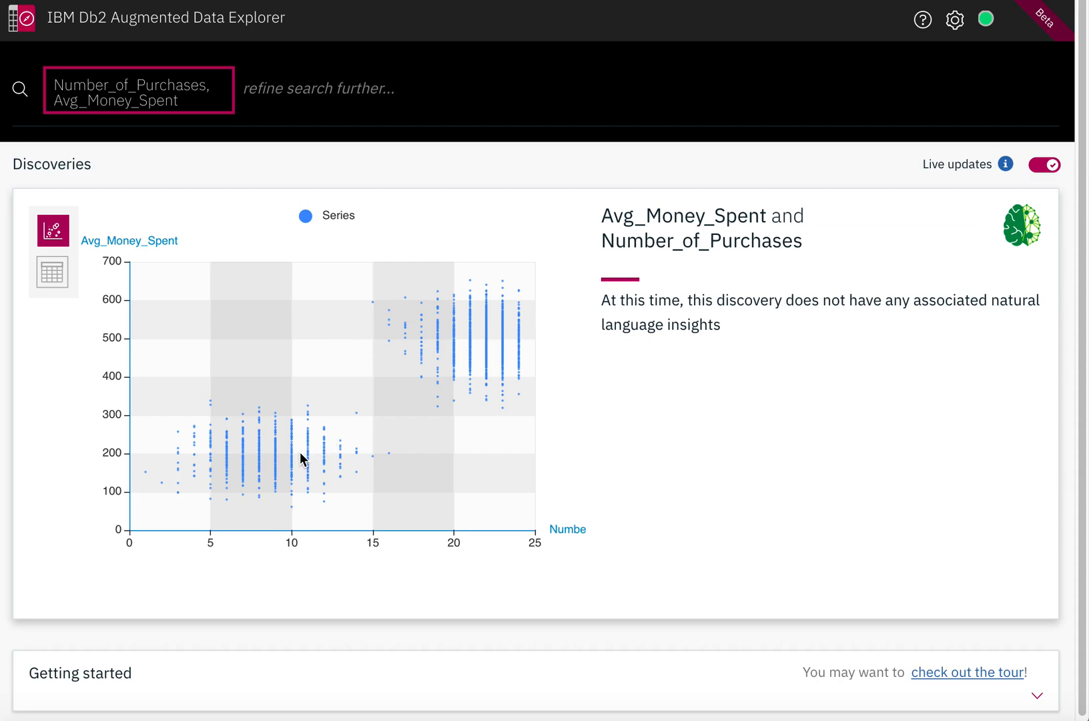
mouse_move(267, 455)
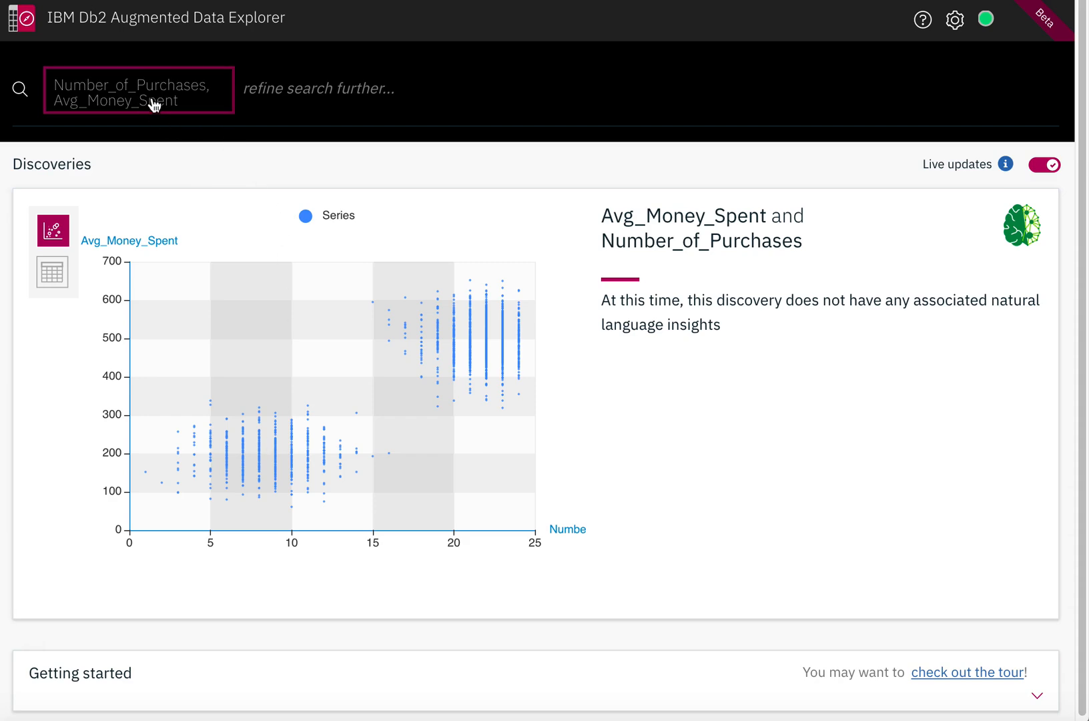
- Add Days_Since_Last_Purchase for a 3D scatter, rotate it and inspect a point's values
click(139, 90)
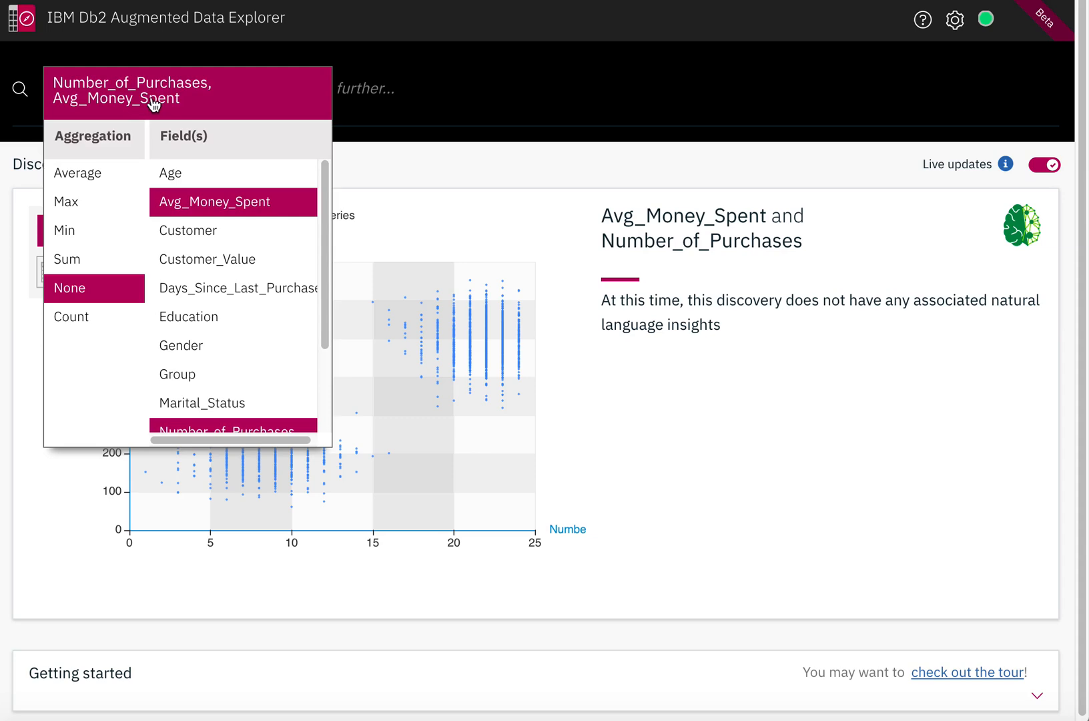
click(236, 287)
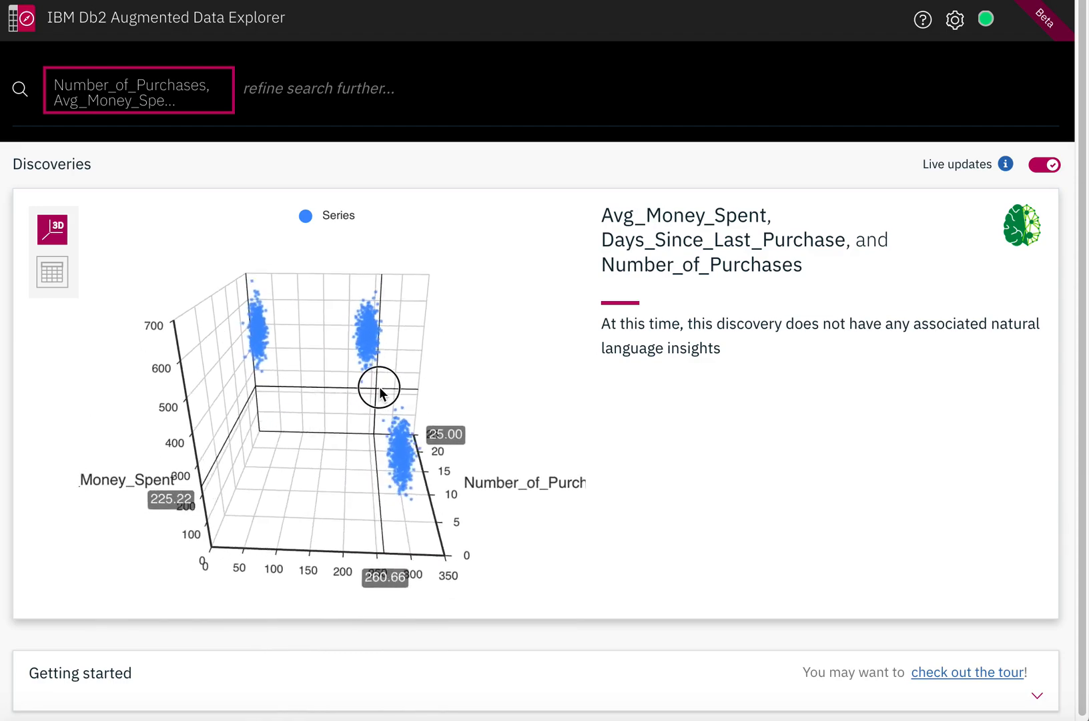
drag(379, 389, 311, 399)
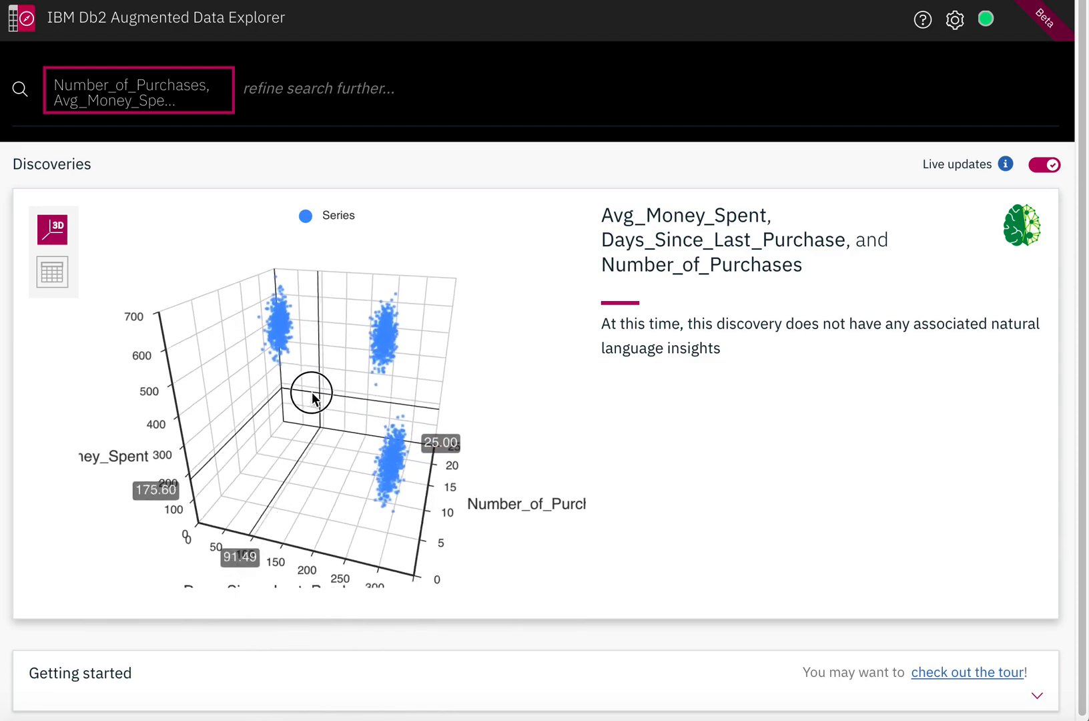
drag(313, 399, 248, 376)
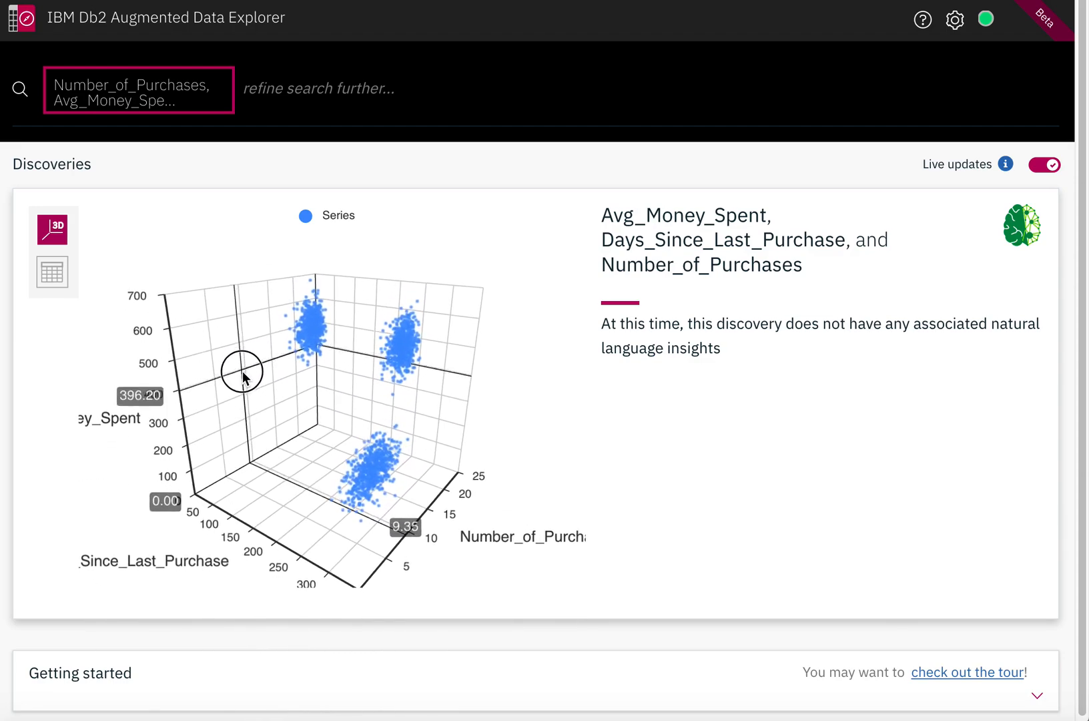
drag(243, 371, 262, 389)
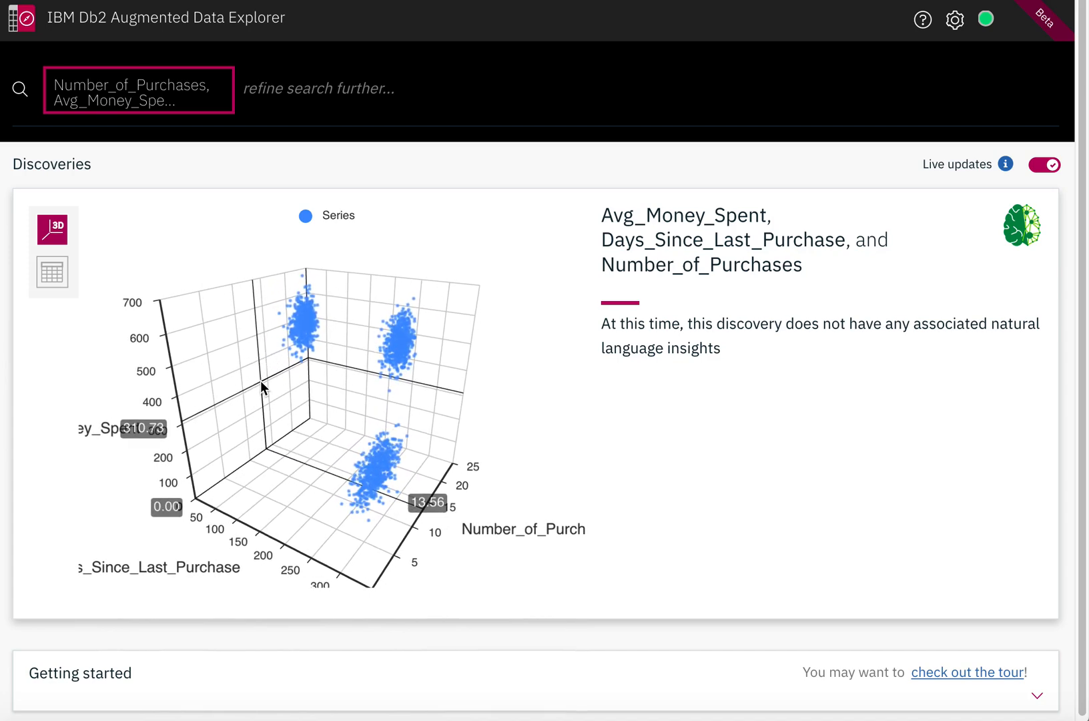
mouse_move(399, 347)
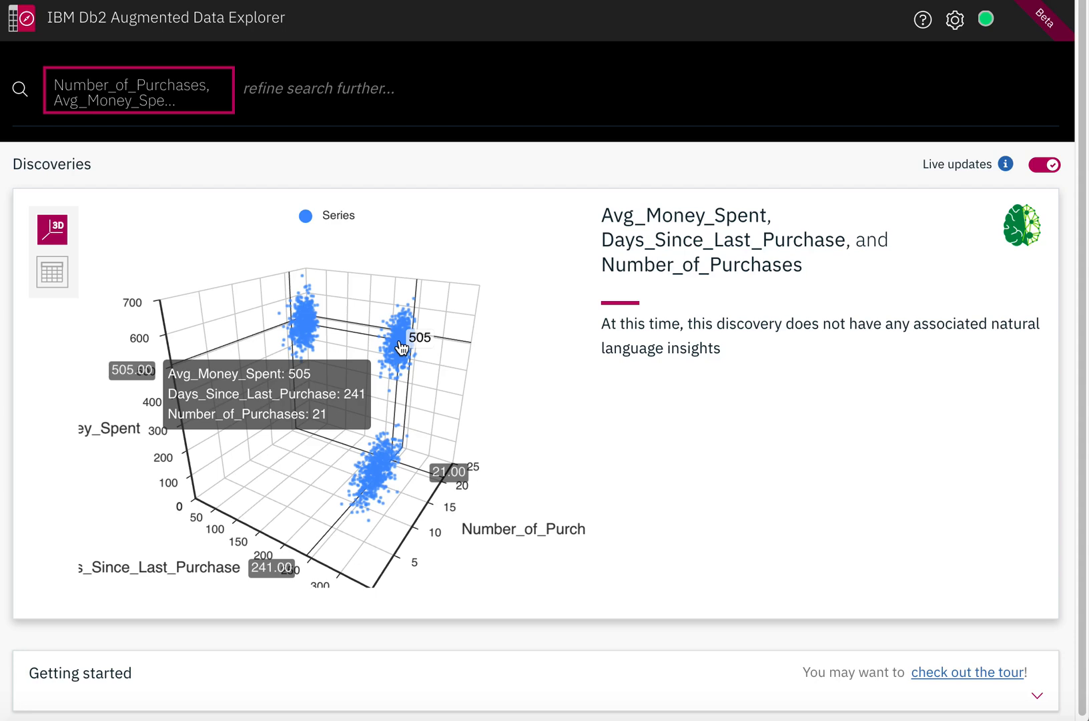
click(137, 89)
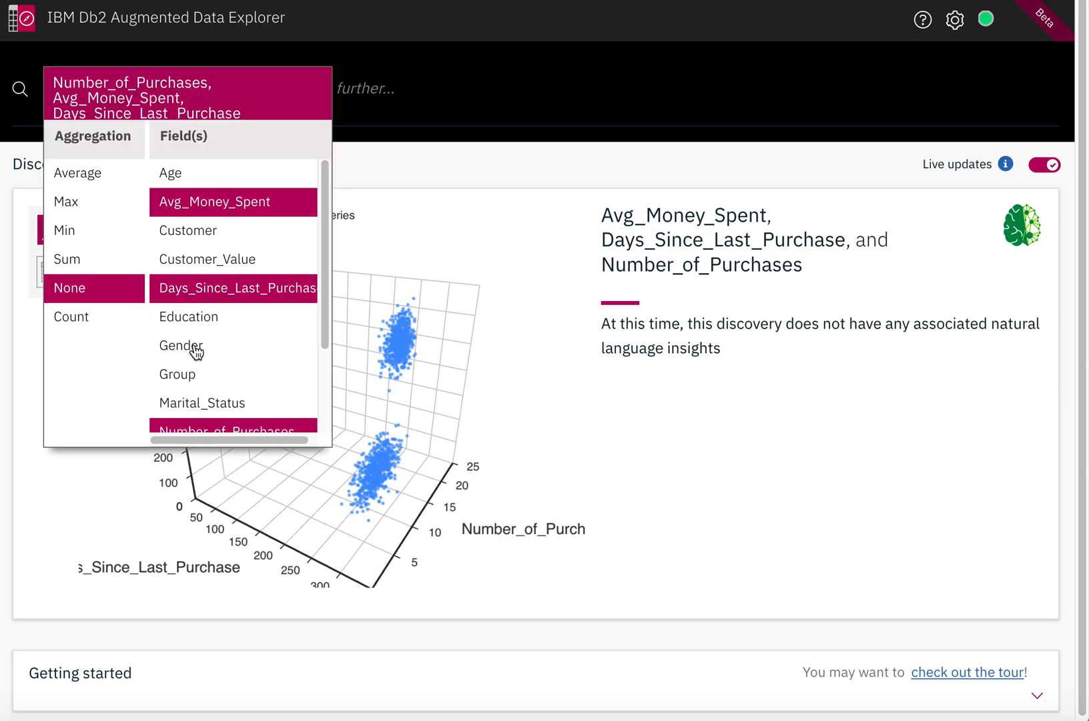
- Add Gender to colour the 3D scatter points by Female and Male
click(181, 345)
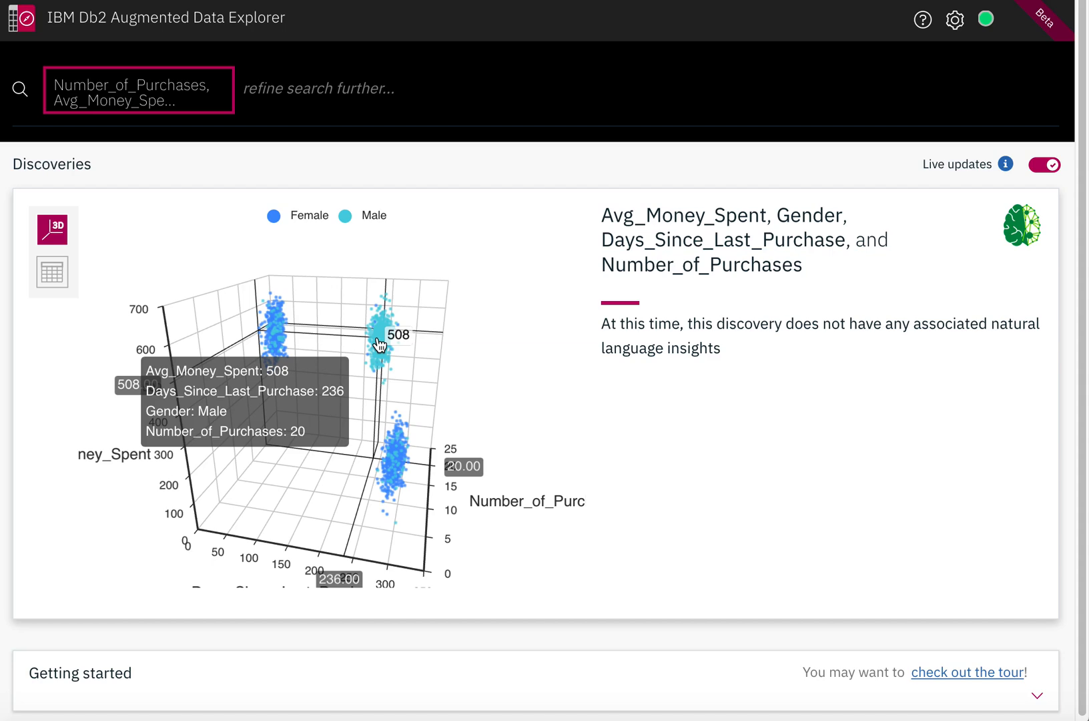
mouse_move(915, 37)
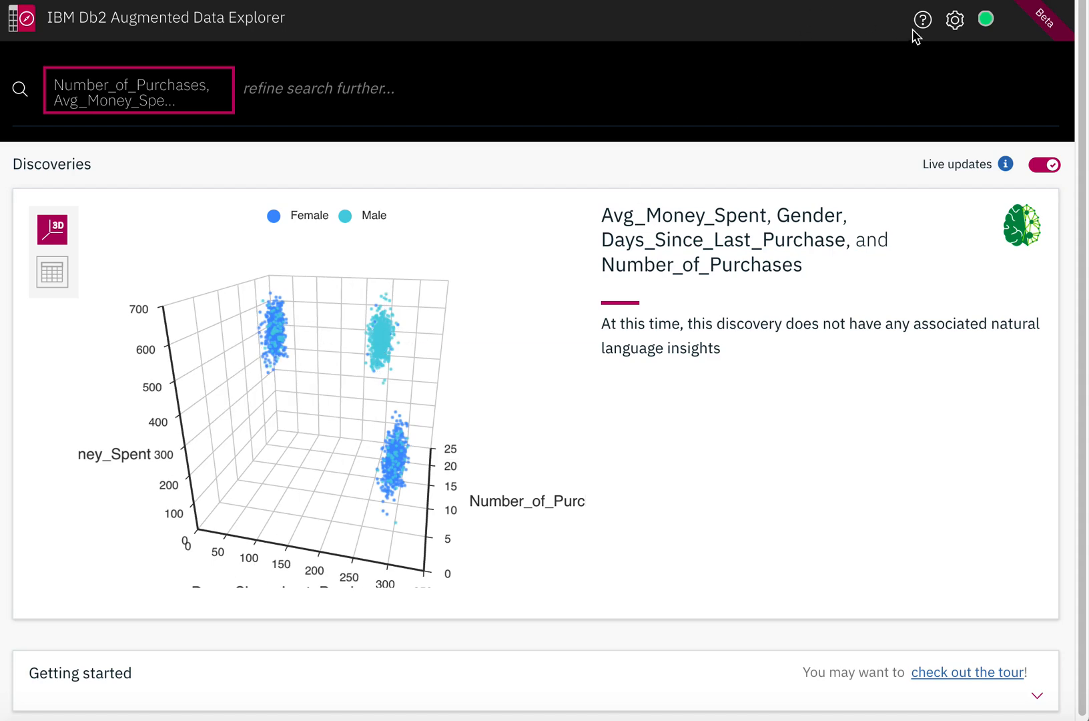
click(922, 20)
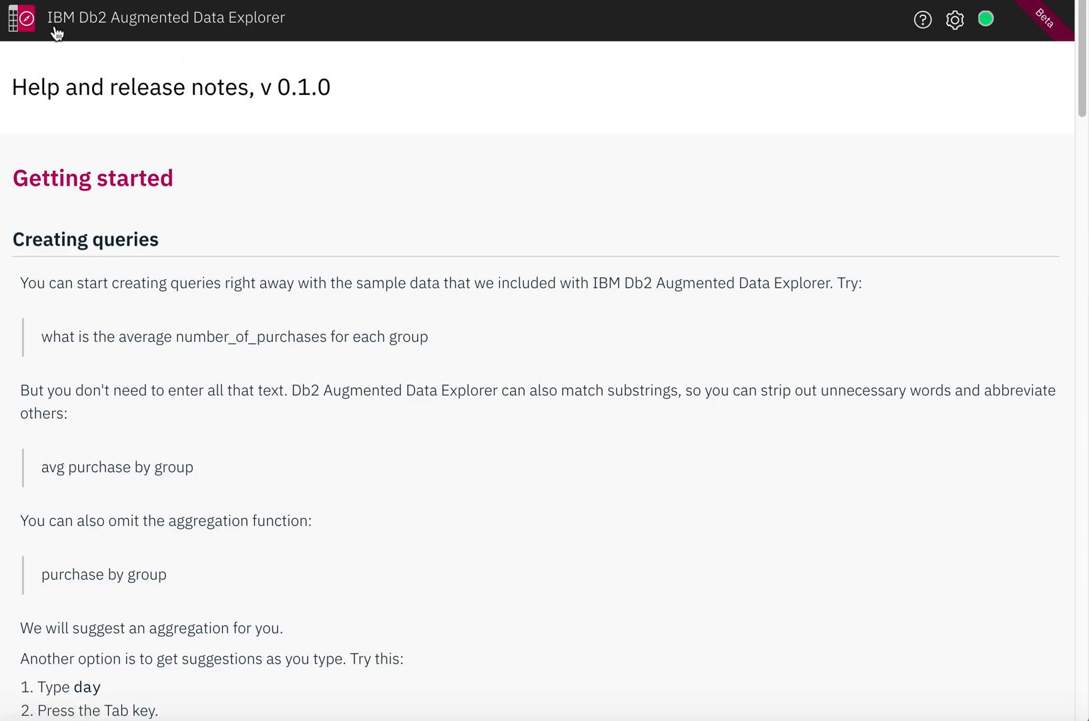
click(23, 19)
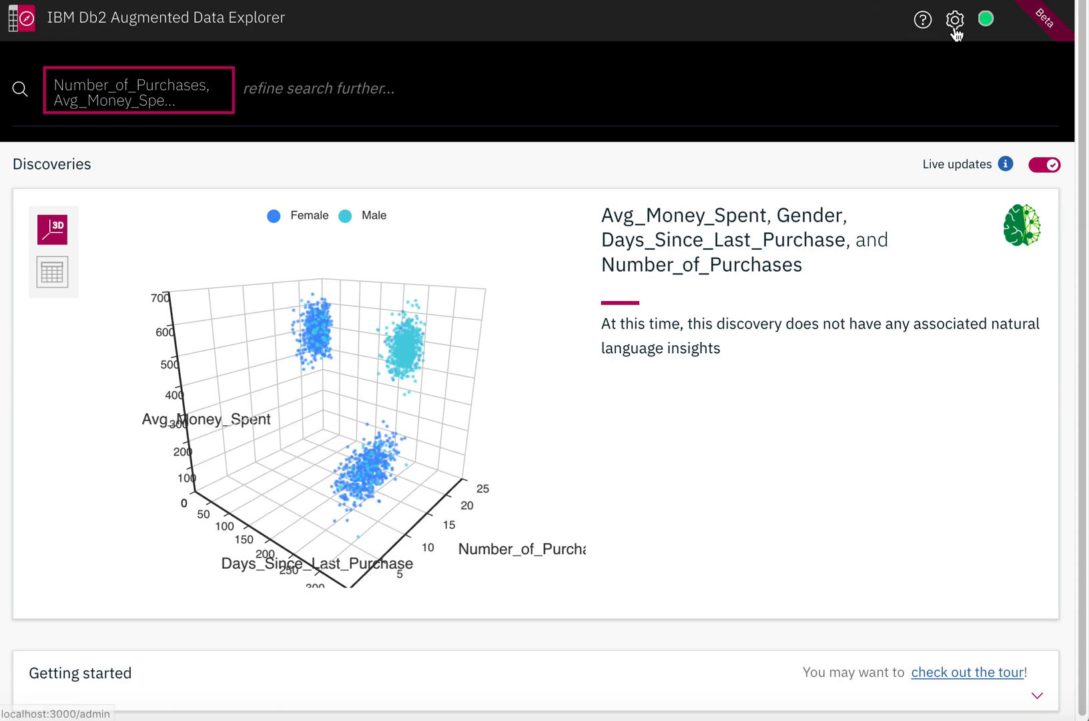
- Go to Configure, with Db2 as the active connection, and start Crawl Now on the cache
click(956, 20)
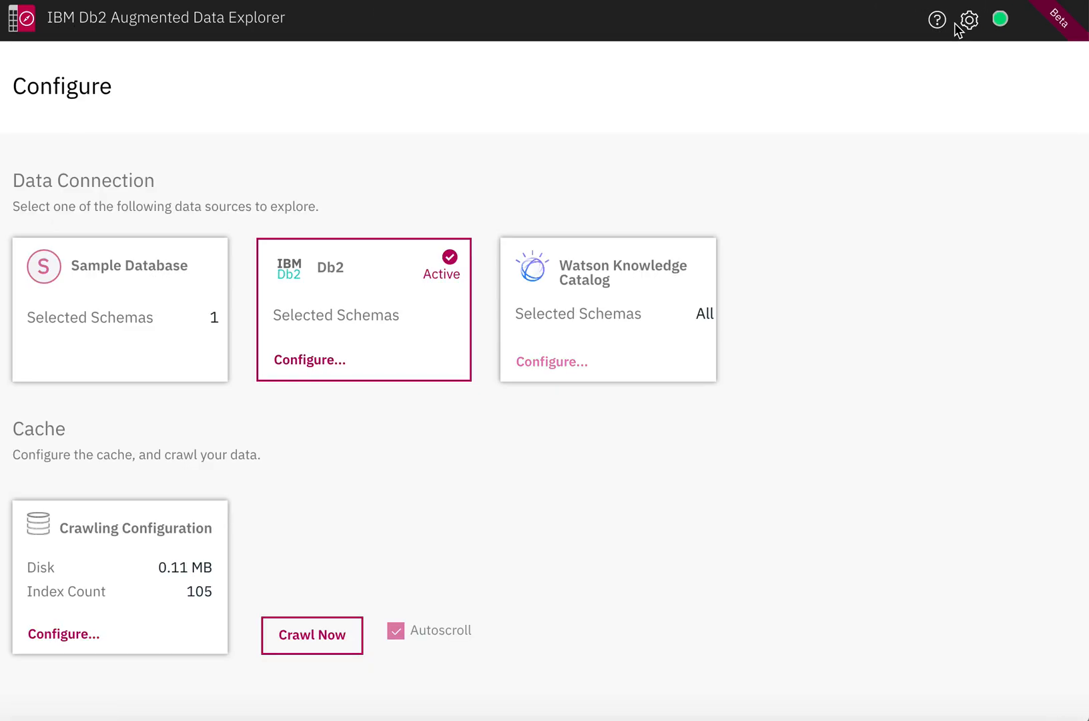
mouse_move(345, 307)
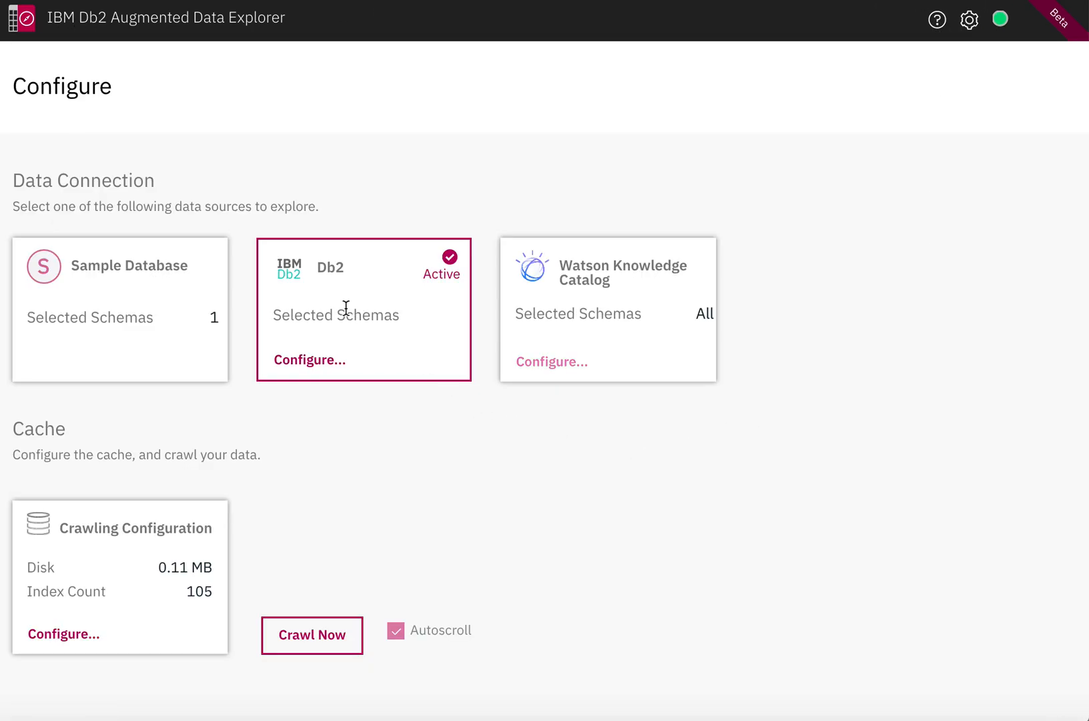
click(312, 634)
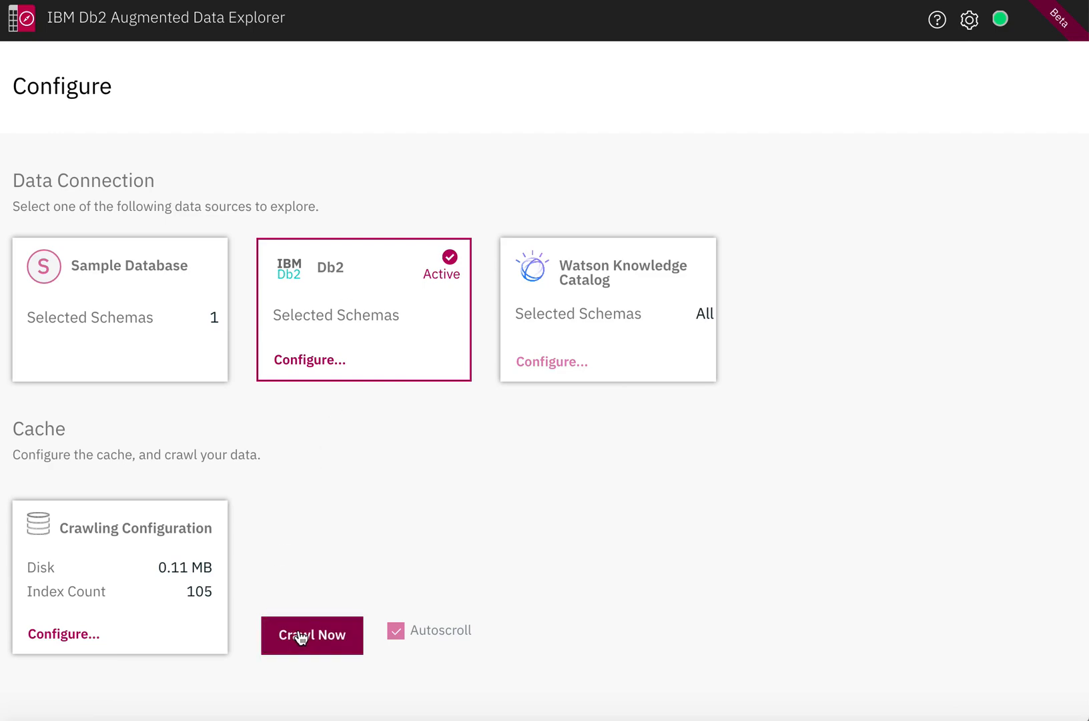